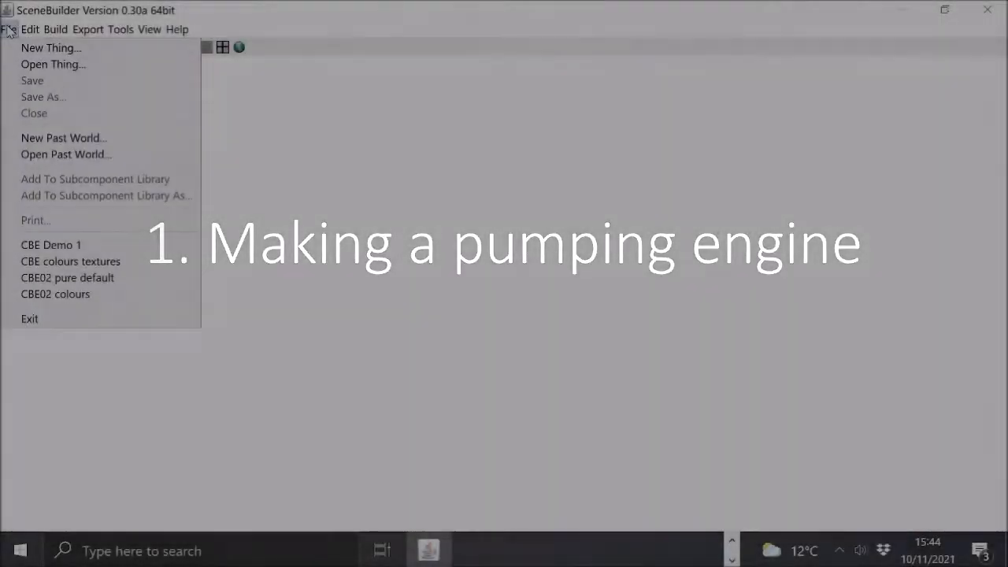
Create a new Cornish Beam Engine model named 'CBE Demo 1'.
click(50, 48)
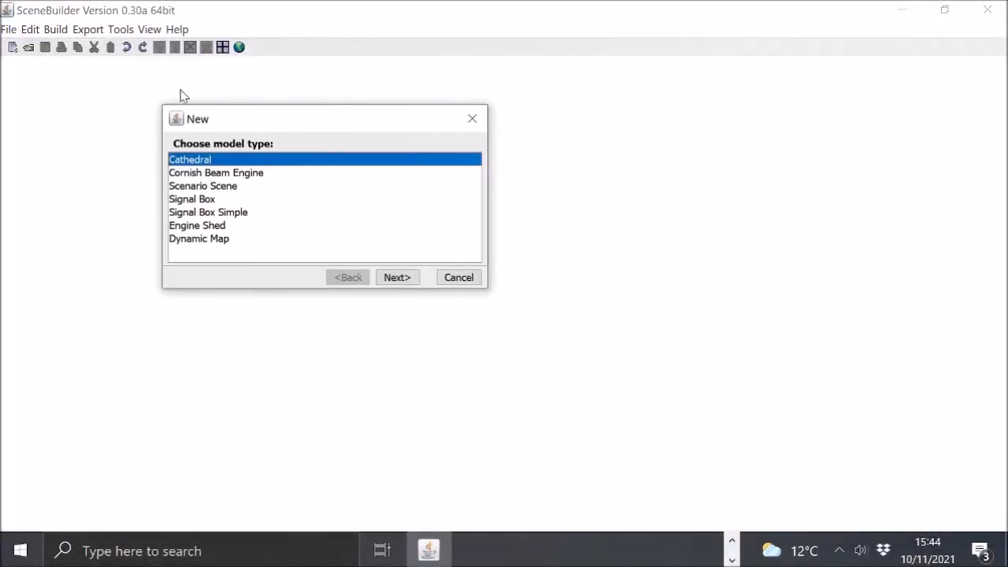
click(216, 173)
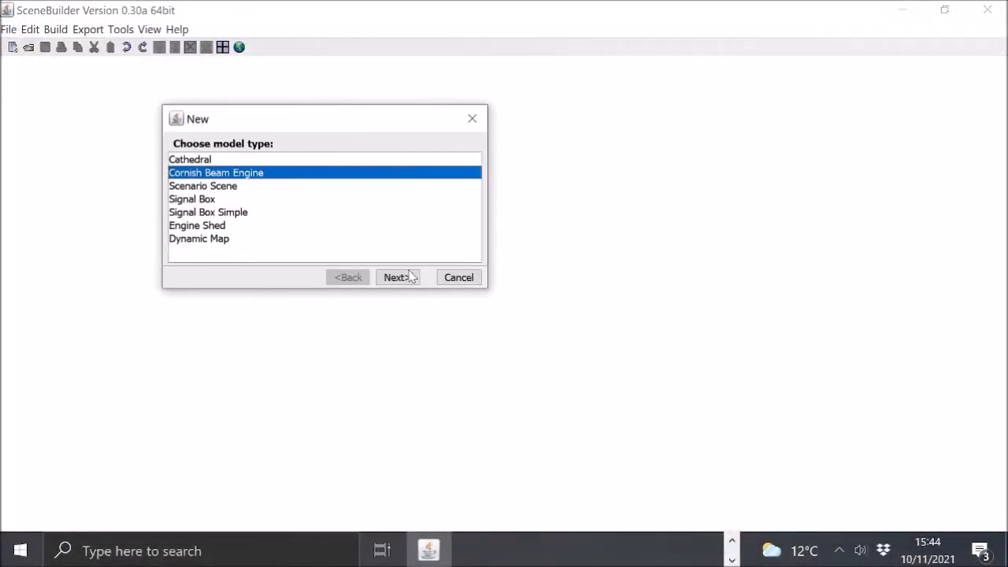
click(397, 277)
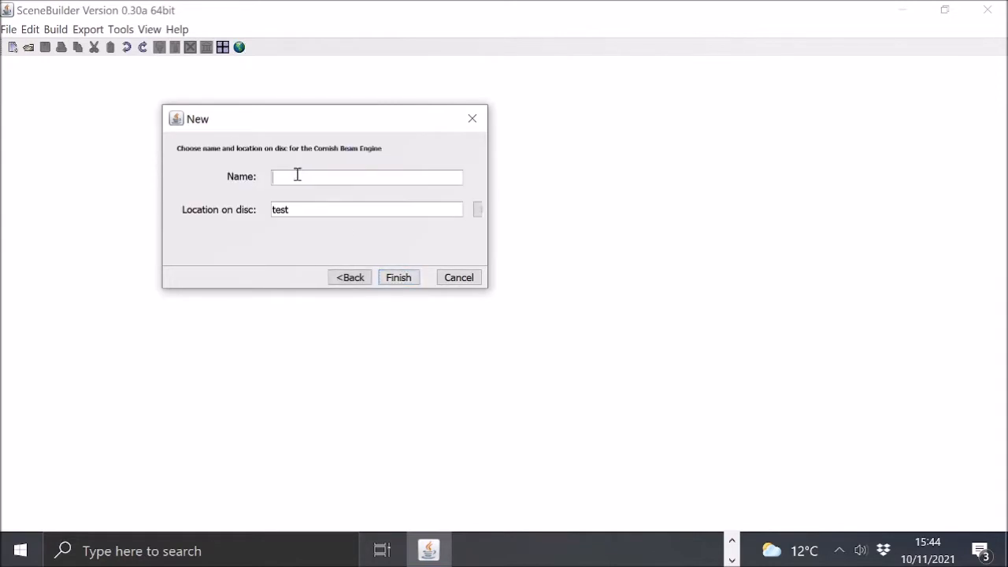
text(CB)
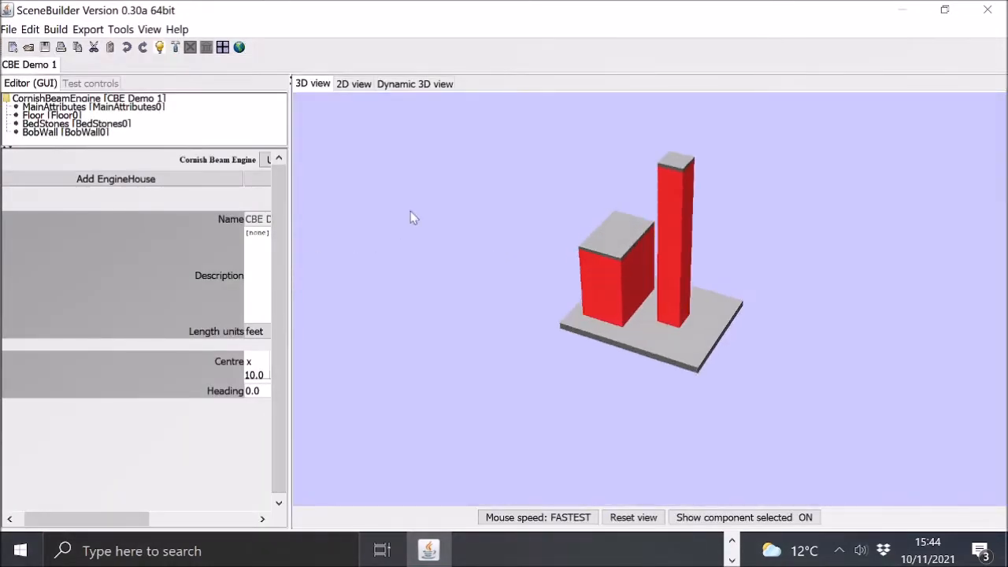
Turn off component highlighting and add a condenser with air pump to the floor.
click(52, 115)
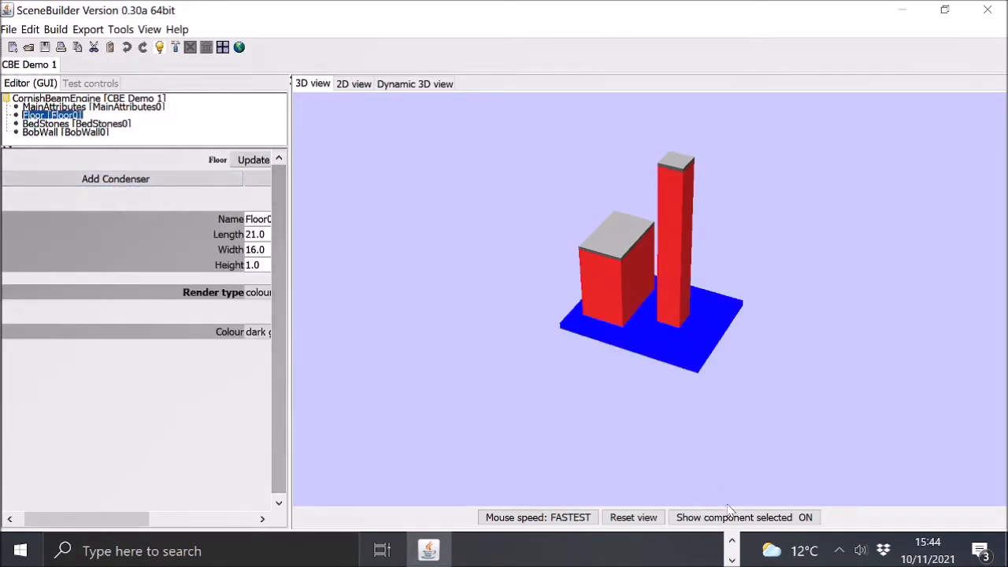
click(742, 517)
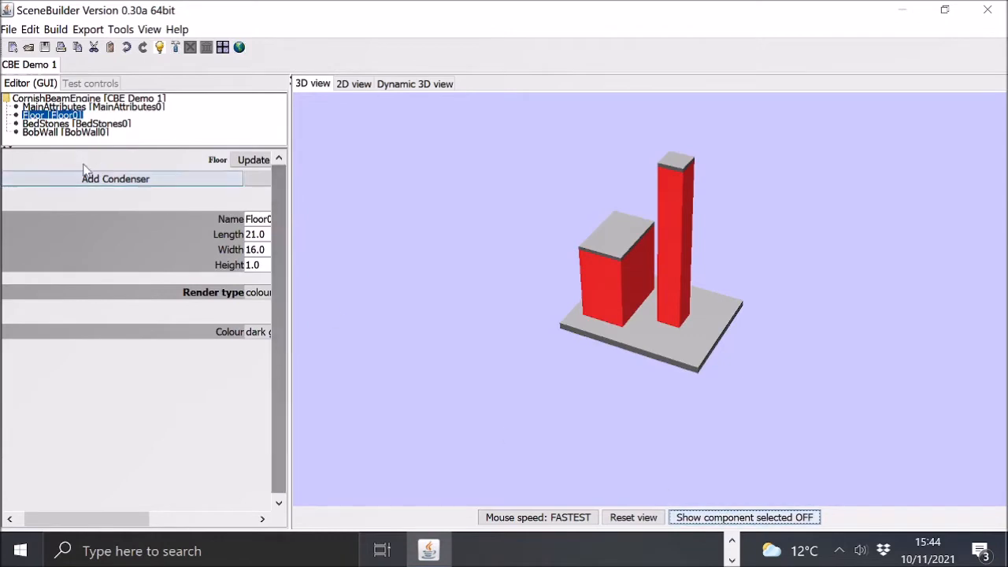
click(115, 178)
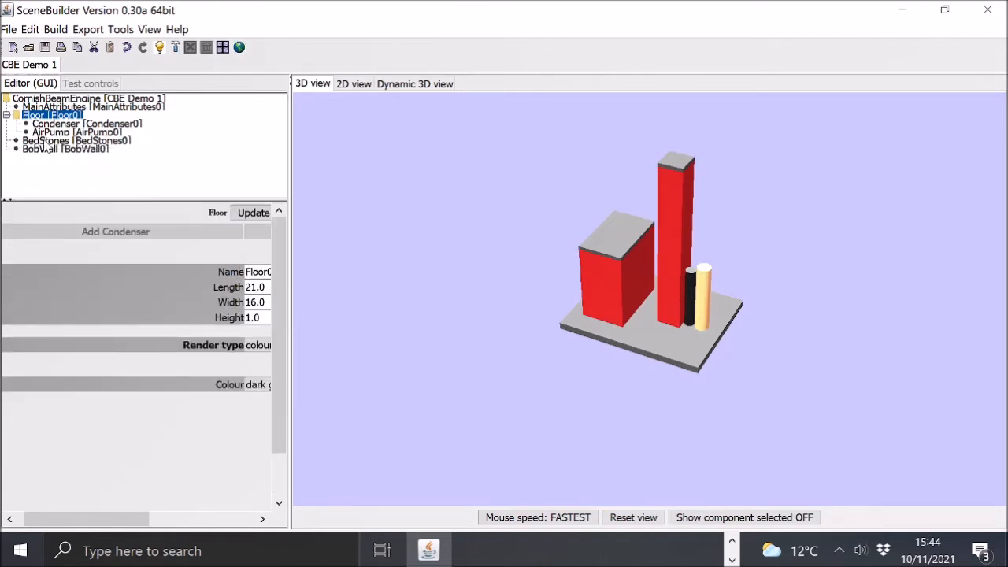
Add a cylinder to the bed stones, a gudgeon on the bob wall, and the beam bob.
click(75, 140)
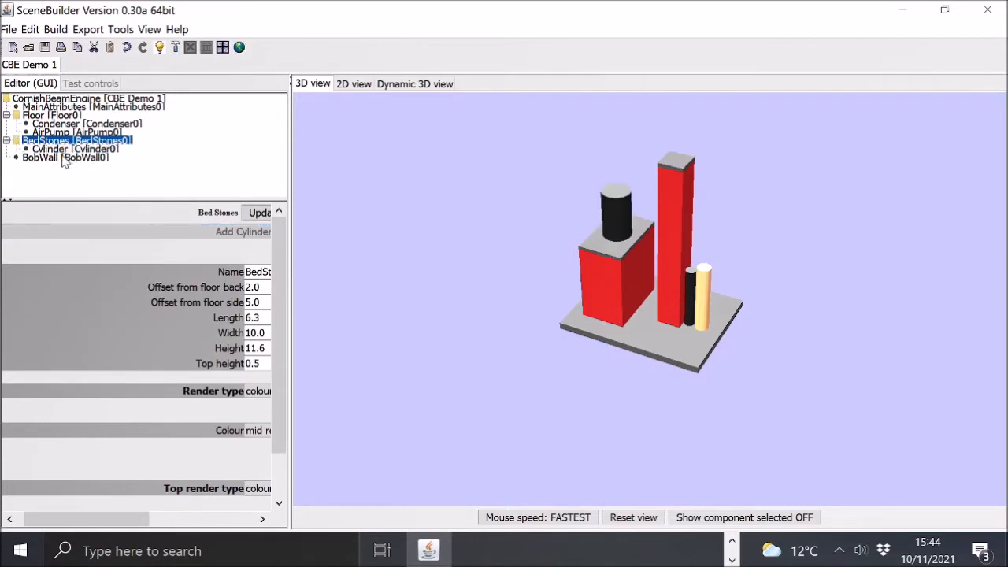
mouse_move(46, 161)
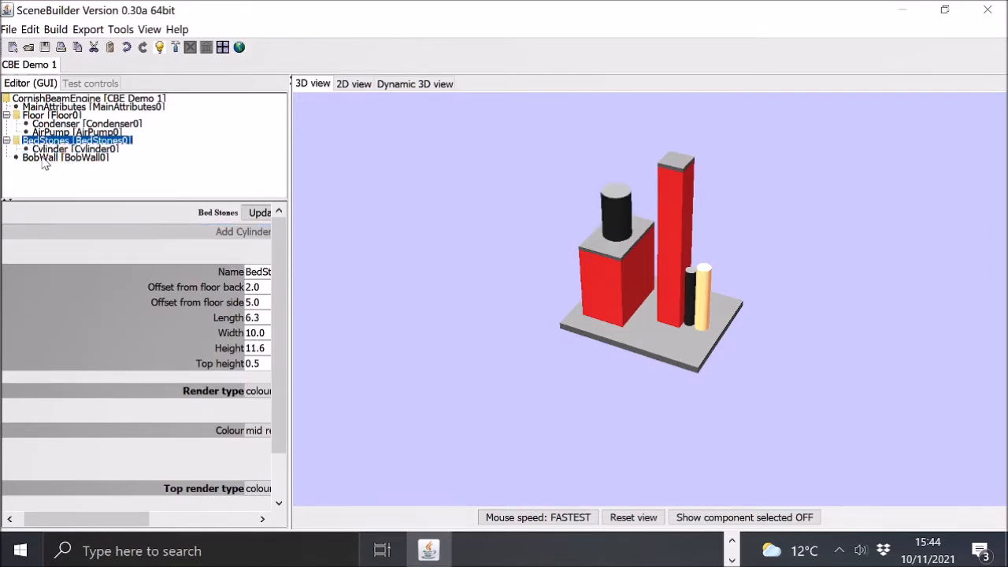
click(66, 157)
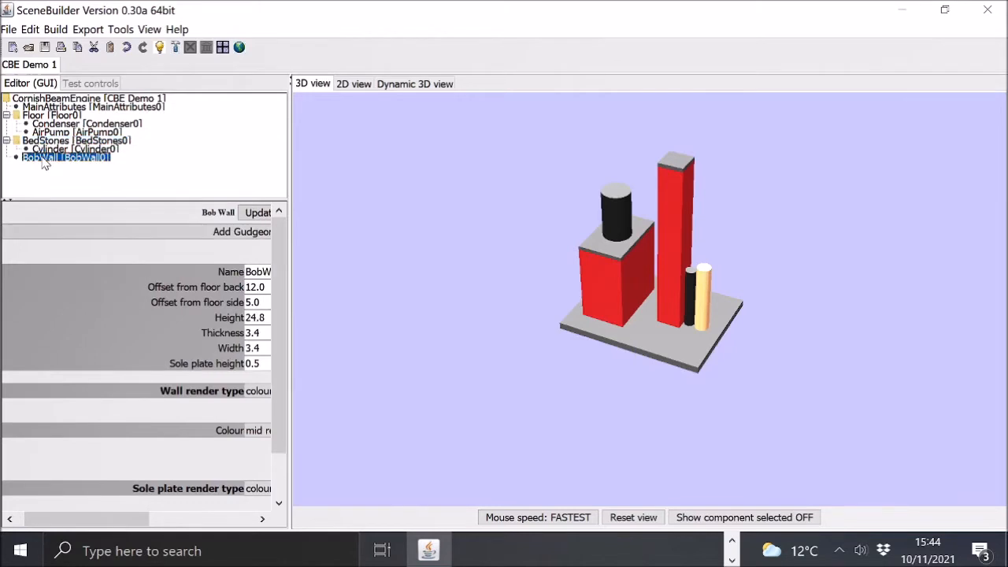
click(241, 232)
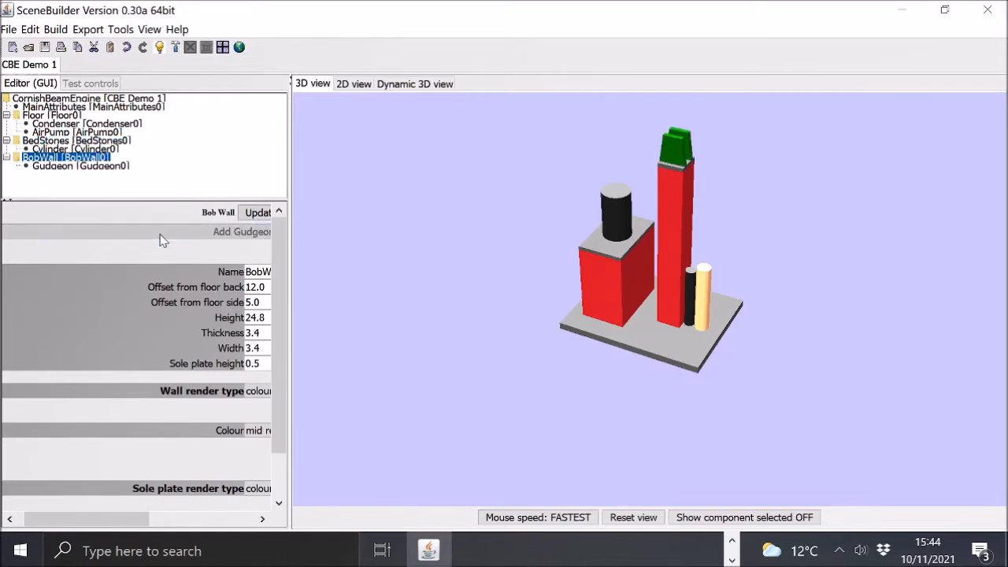
click(79, 166)
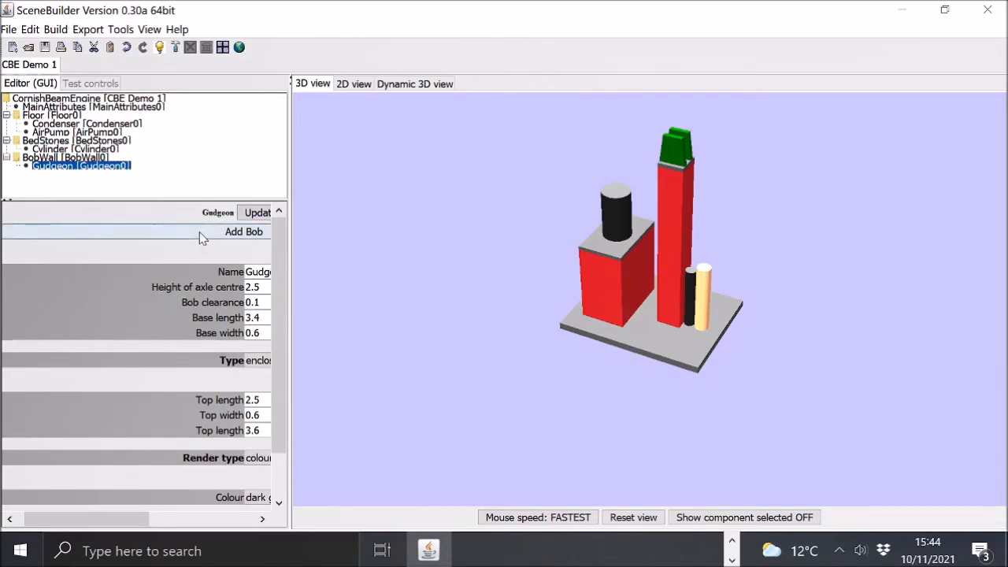
click(244, 230)
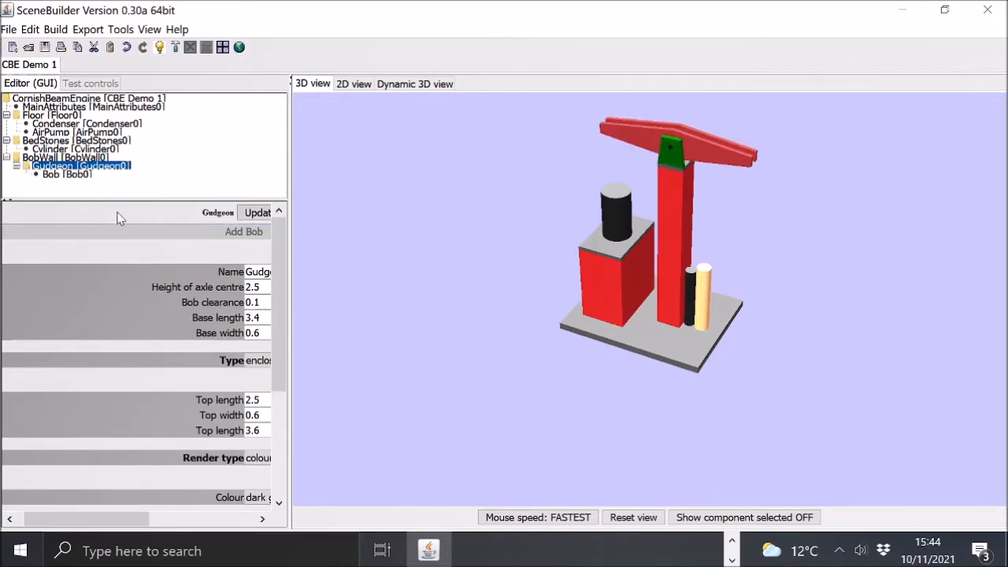
mouse_move(79, 165)
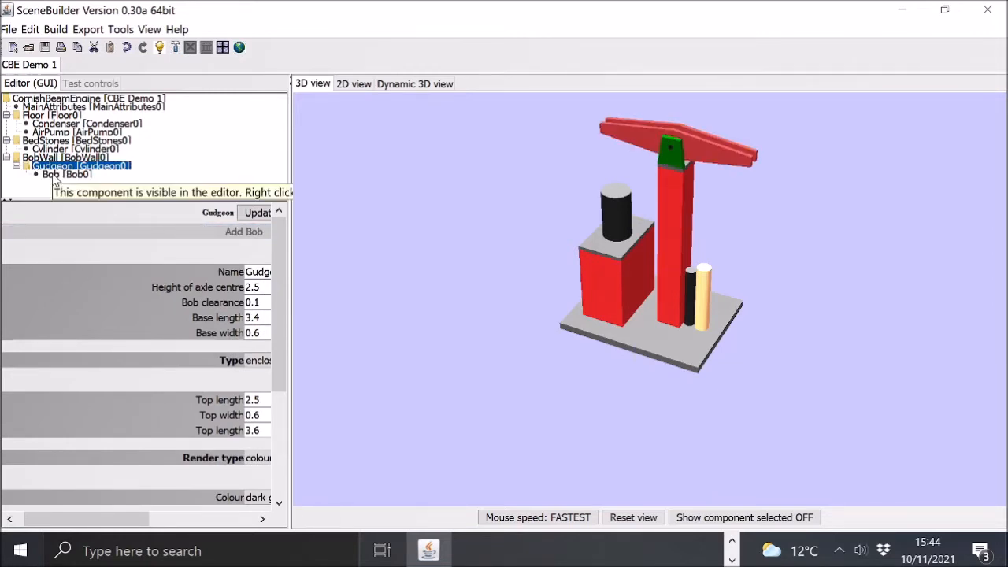
click(67, 174)
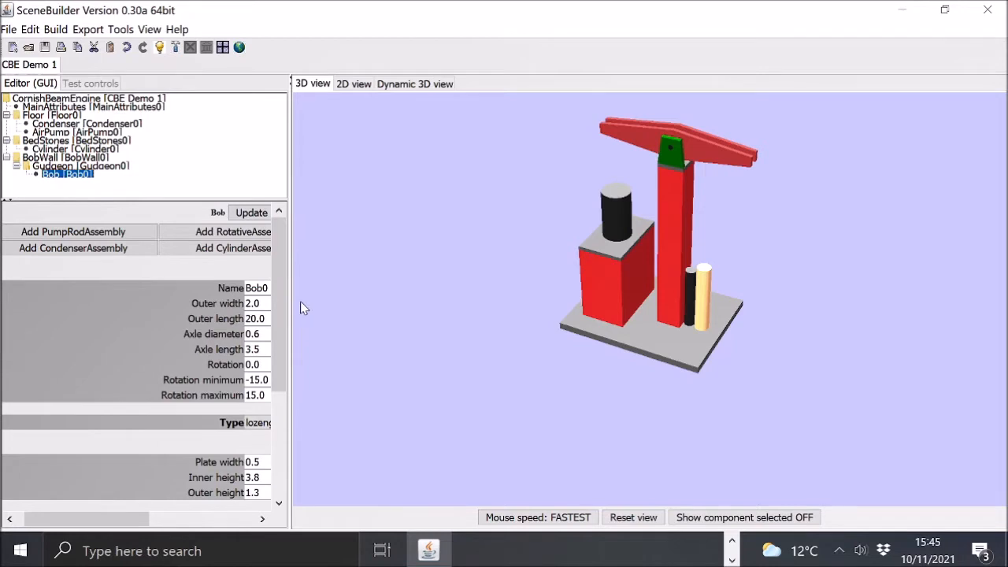
mouse_move(73, 231)
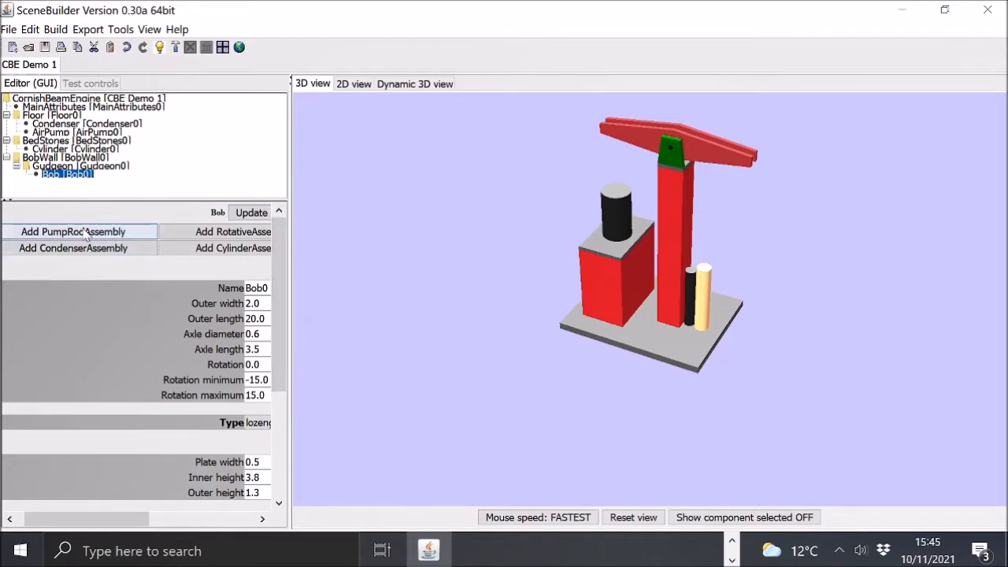
Hang pump rod, air pump, condenser and cylinder assemblies from the beam bob.
click(73, 231)
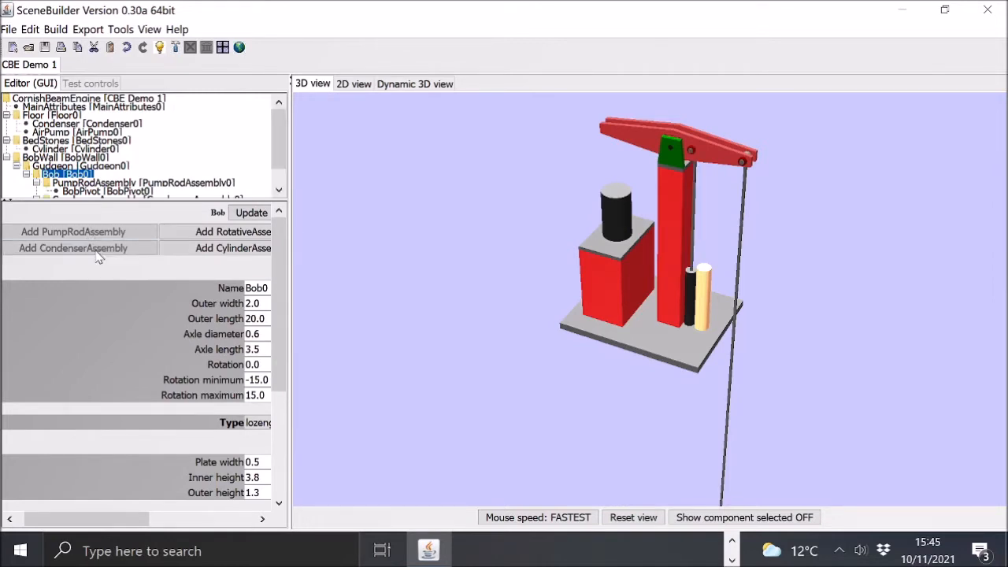
mouse_move(98, 255)
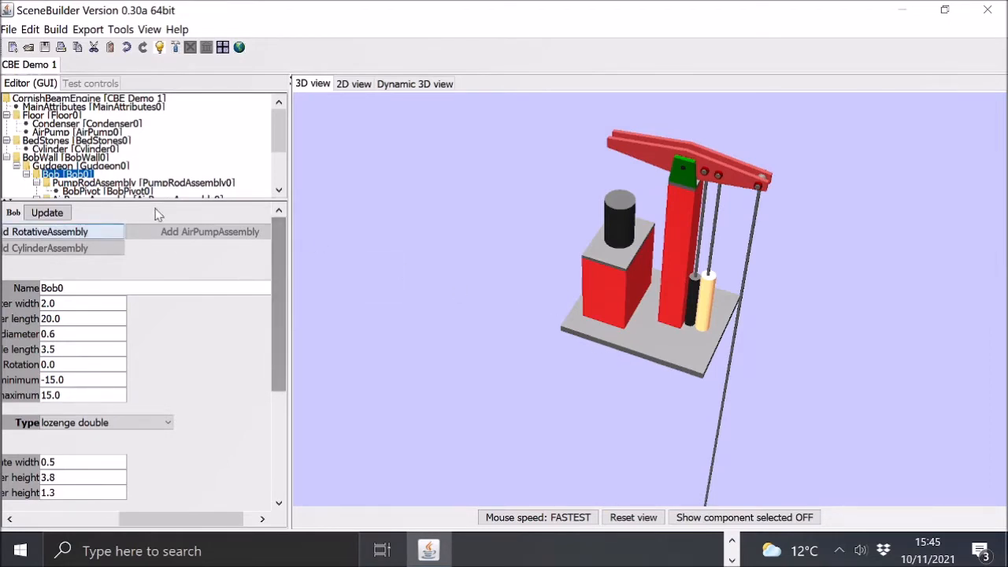
scroll(down, 3)
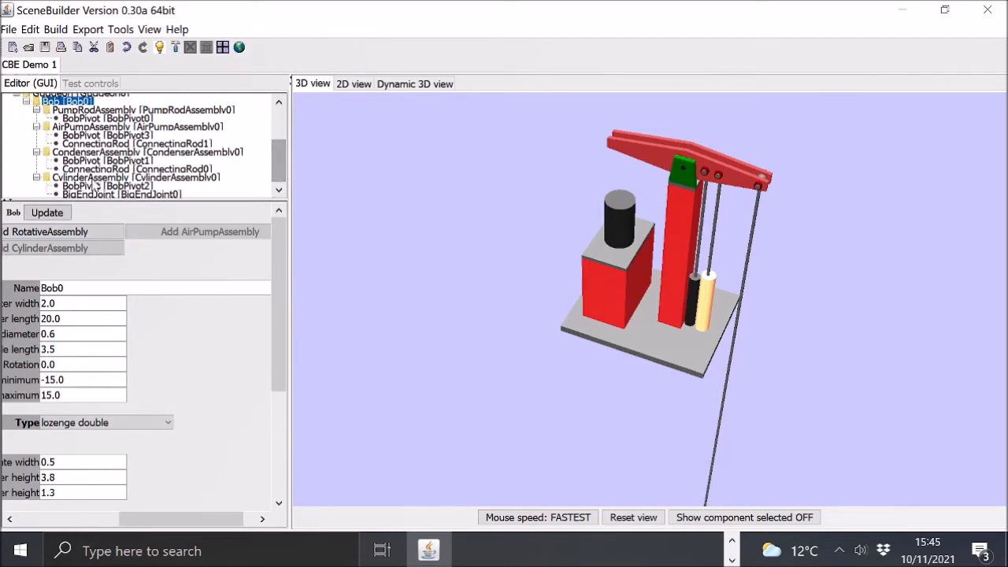
click(138, 177)
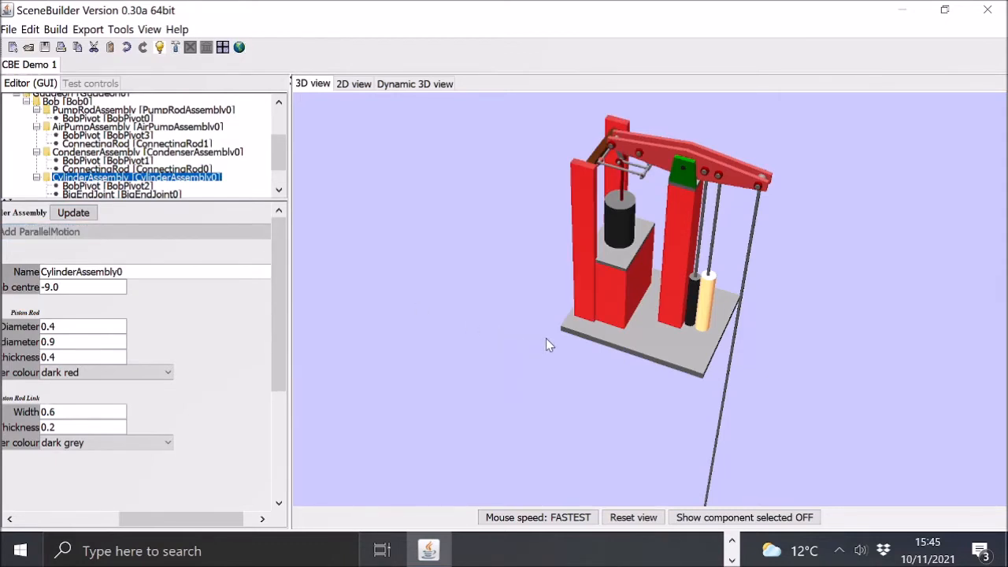
mouse_move(555, 344)
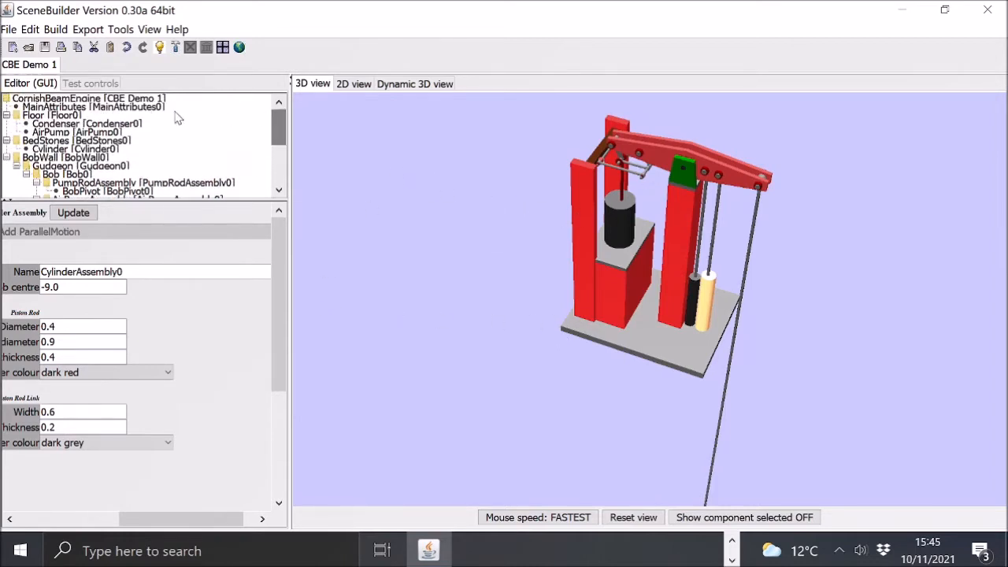
Add an engine house to the root model and rock the beam in Dynamic 3D view.
click(86, 98)
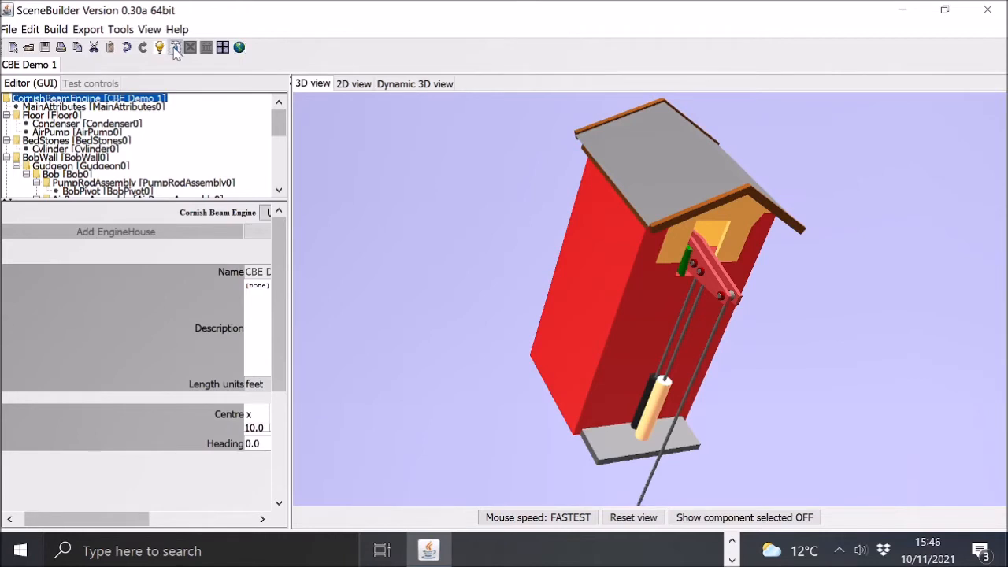
click(414, 84)
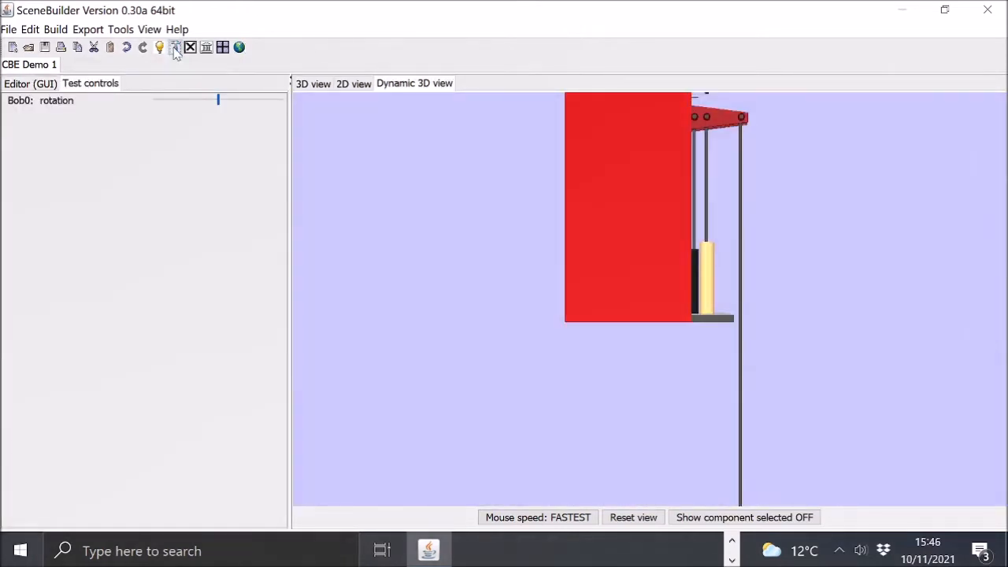
drag(218, 100, 231, 102)
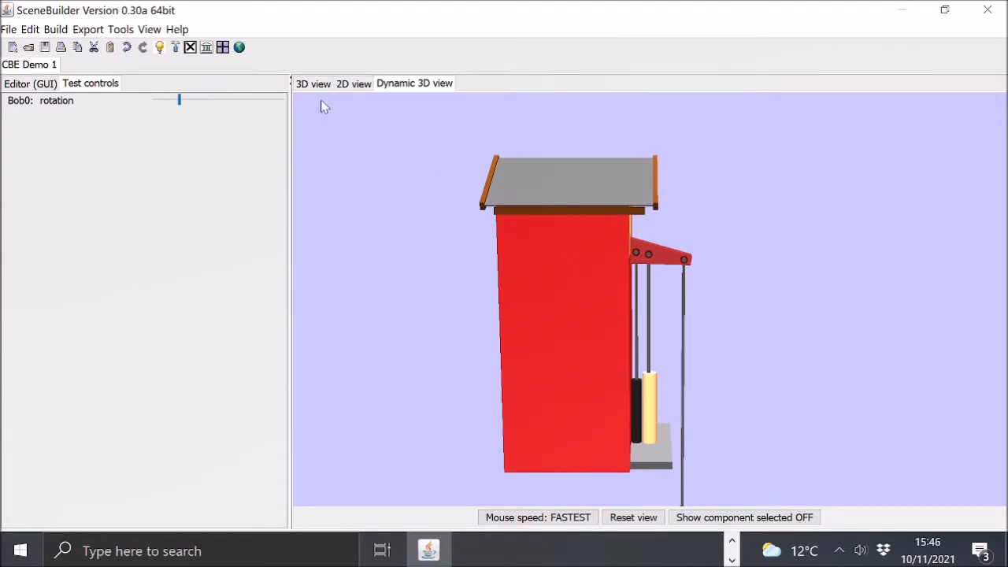
Set the engine house wall type to glass.
click(312, 83)
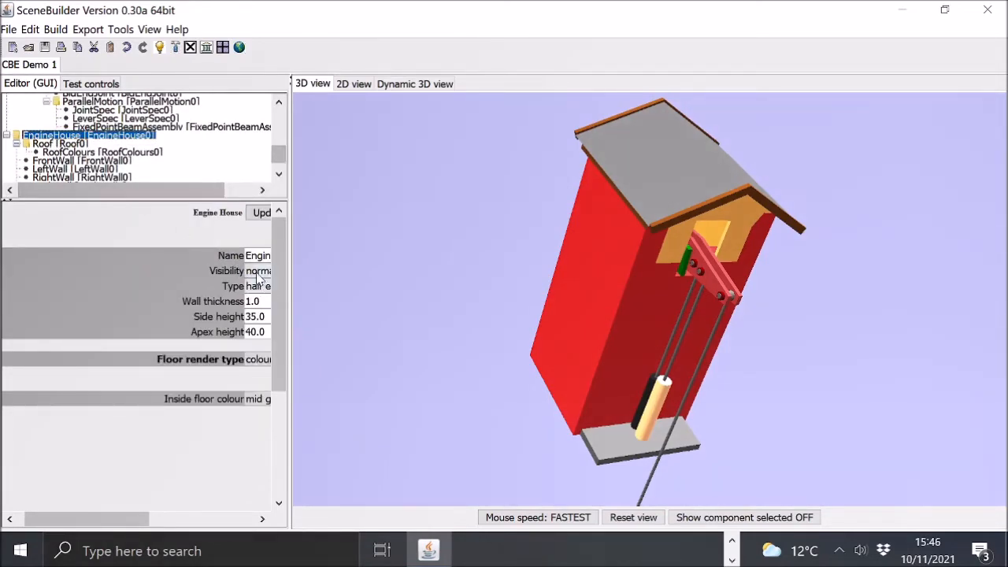
click(260, 271)
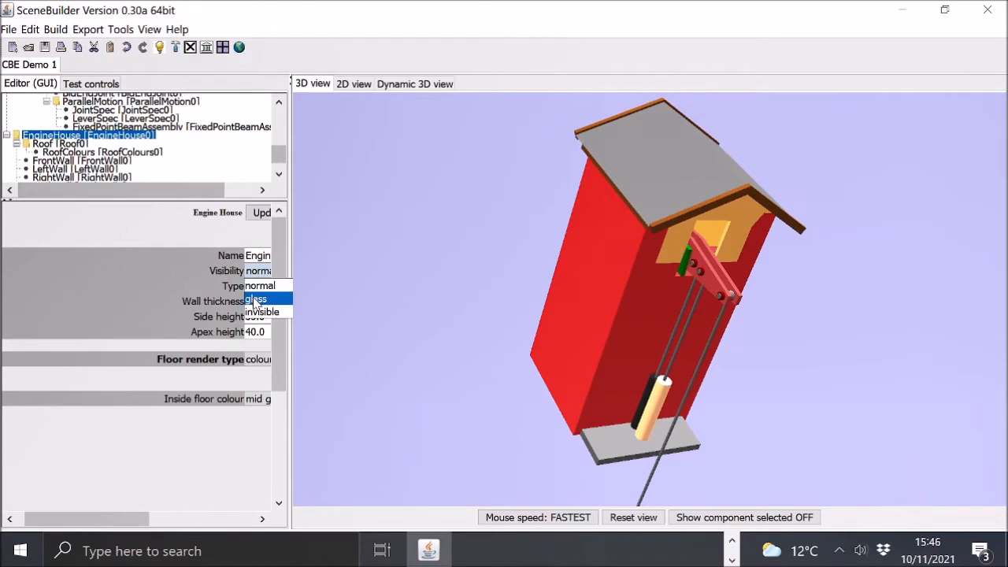
click(255, 298)
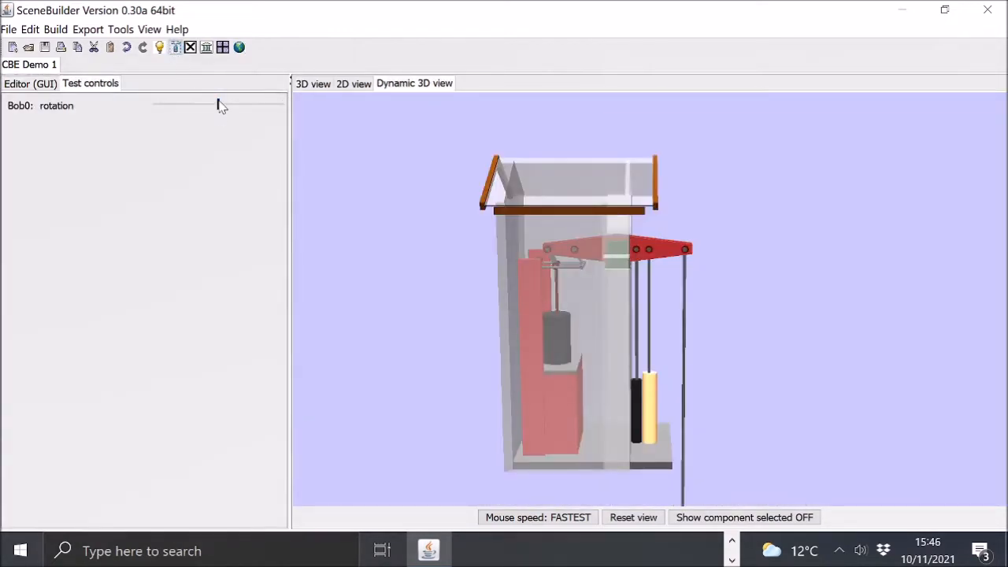
Turn the Bob0 slider to test the engine, then export the model to ScenarioBuilder.
drag(197, 103, 280, 103)
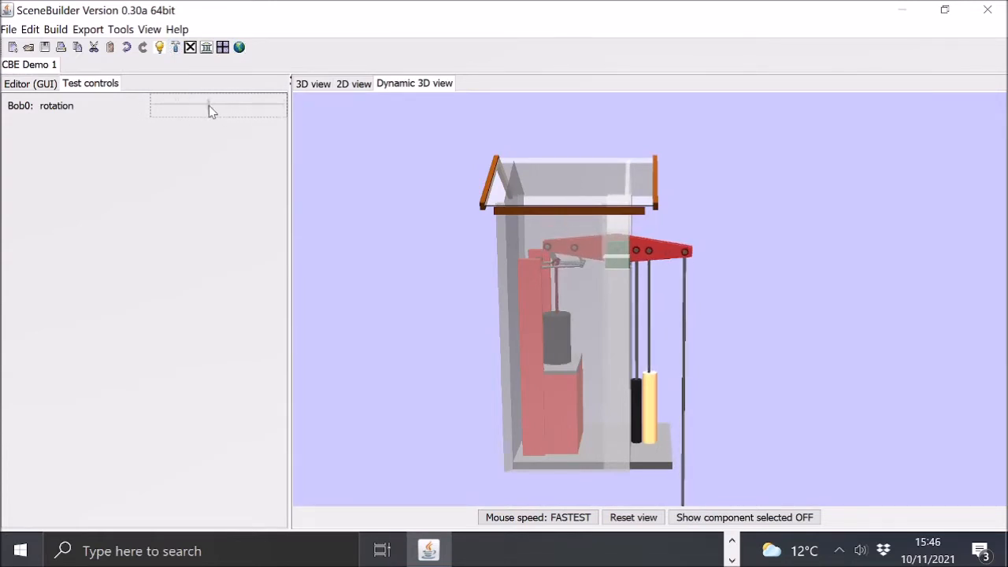
drag(207, 105, 210, 104)
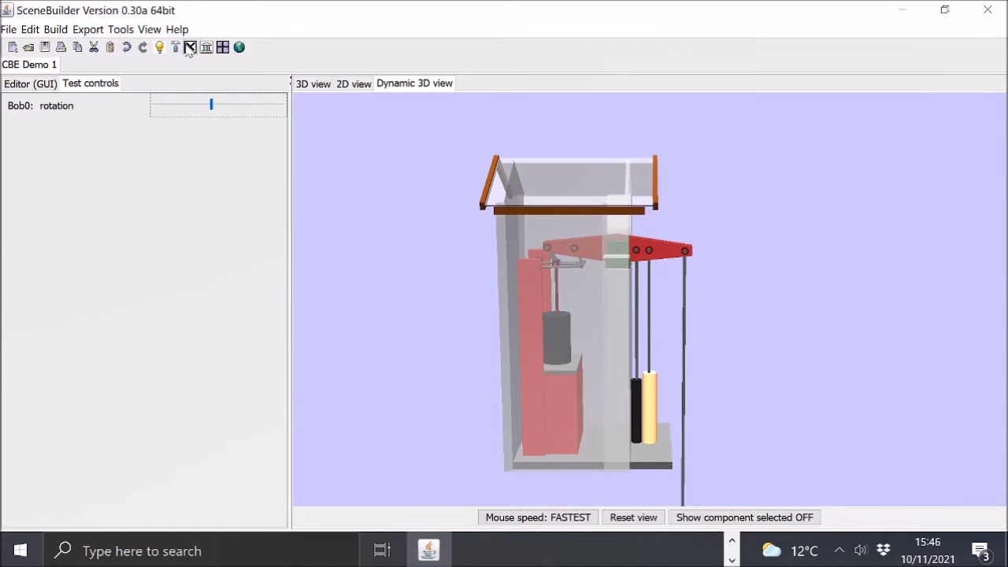
click(190, 47)
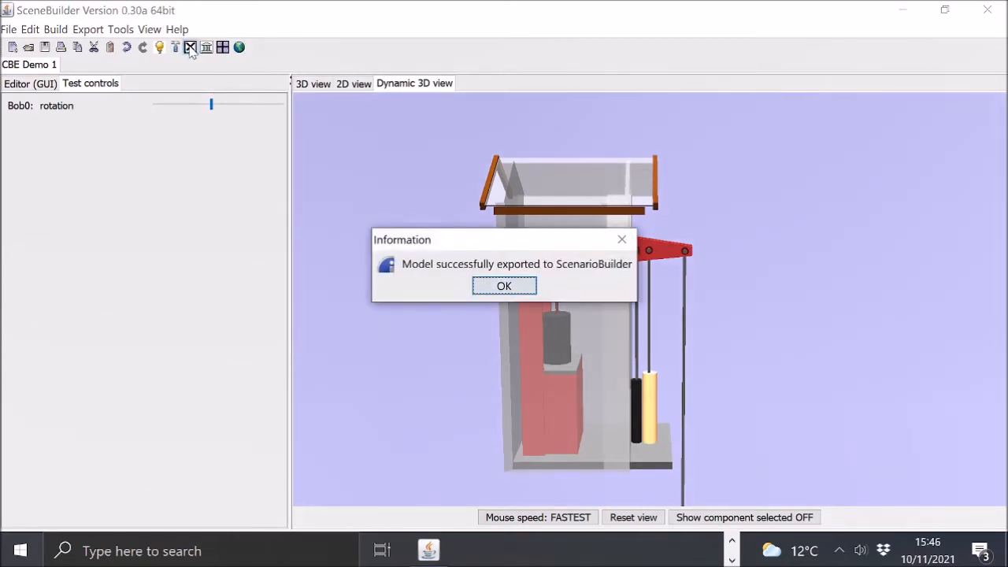
click(503, 285)
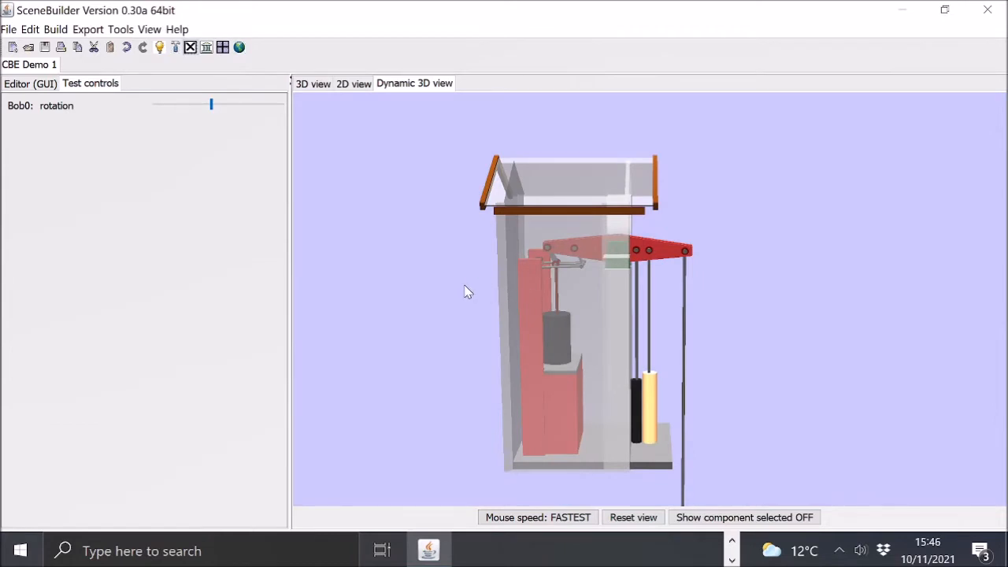
mouse_move(718, 551)
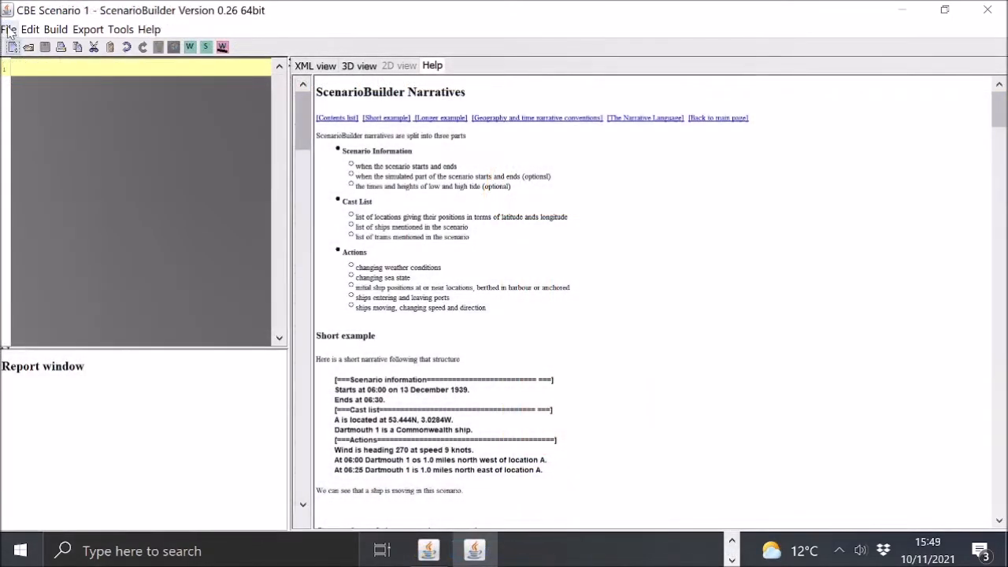
Open CBE Scenario 1, replace CBE01 with CBE Demo 1 in the narrative, and build.
click(8, 29)
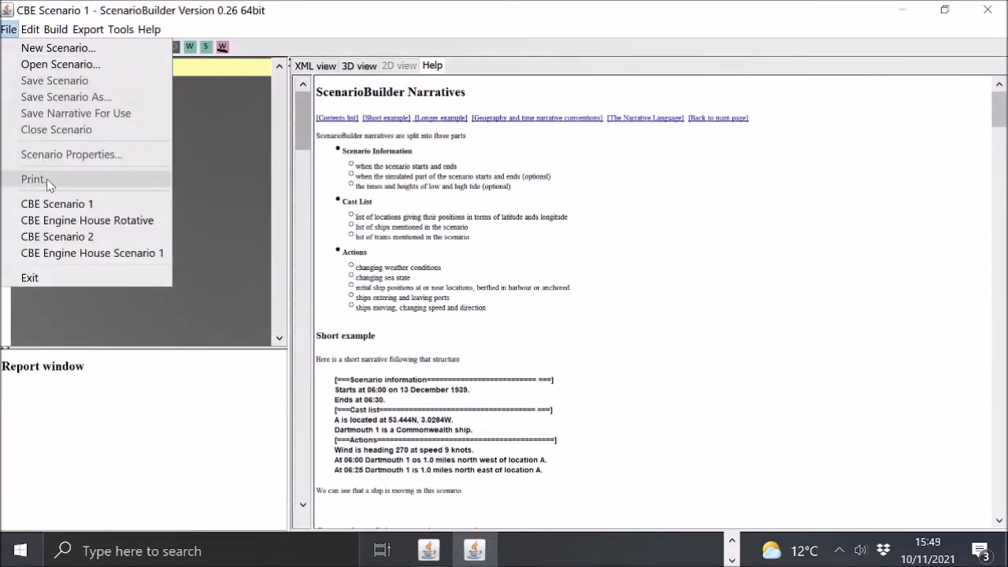
click(57, 203)
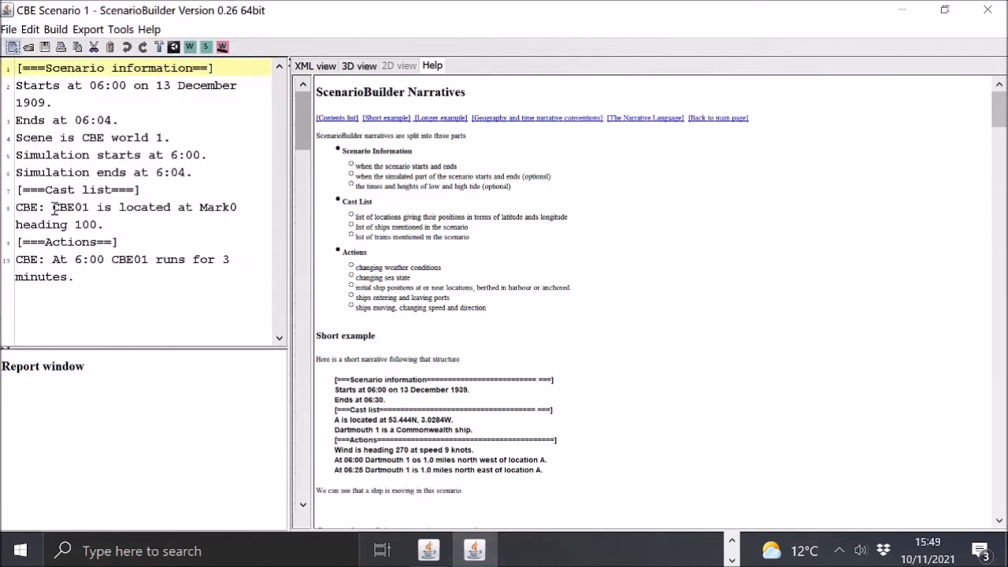
double_click(82, 207)
text( Demo )
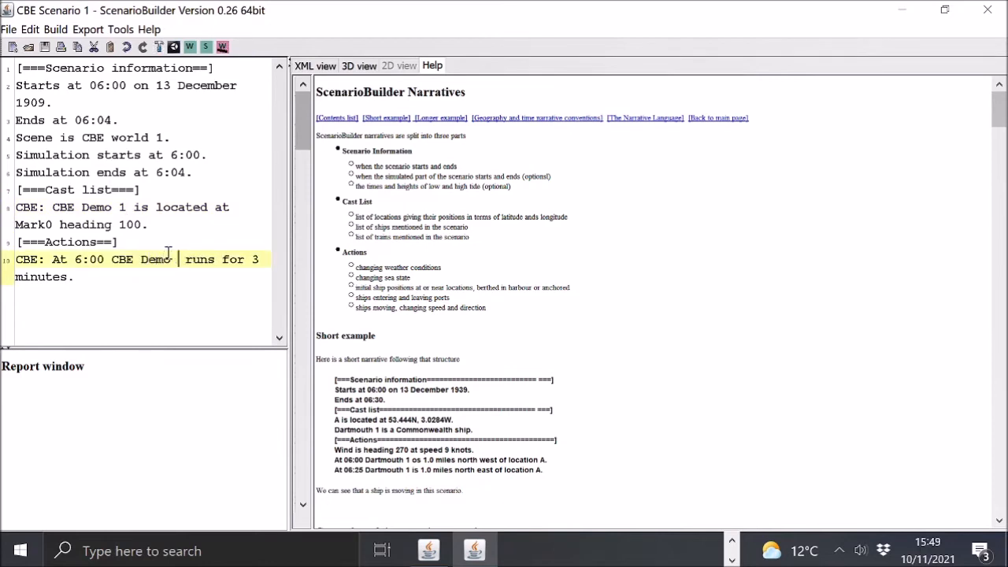
text(1)
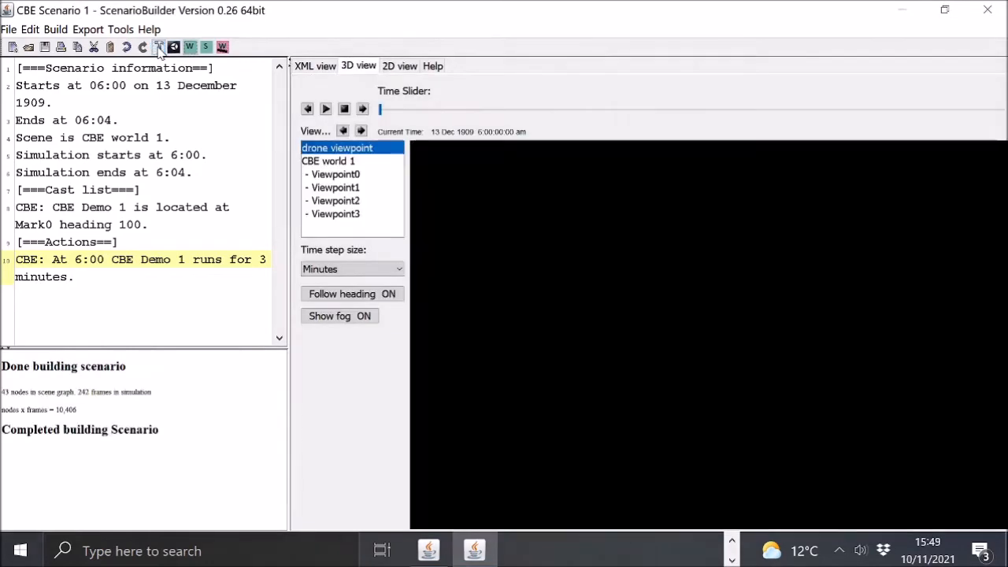
click(157, 47)
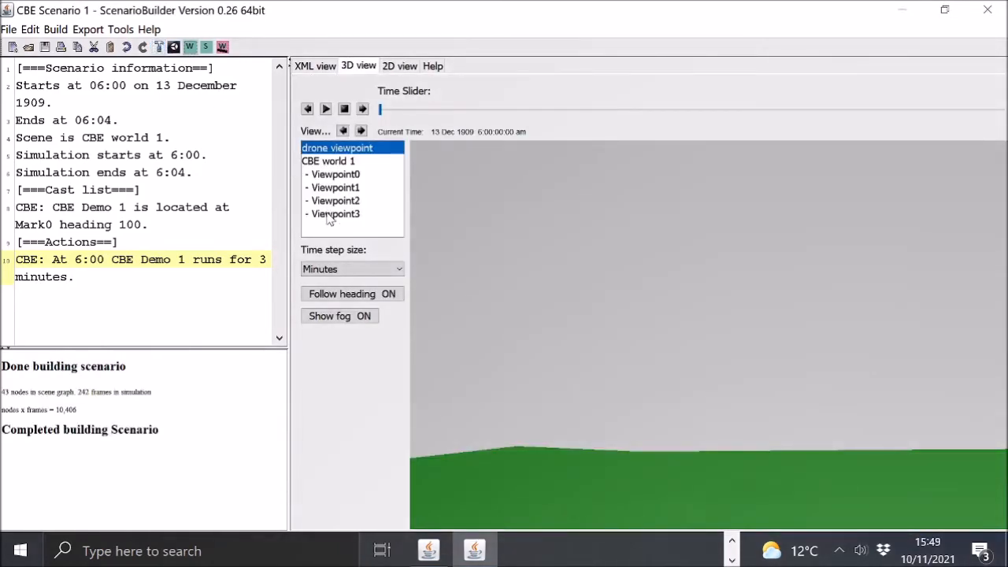
View the glass engine house from Viewpoint0 through Viewpoint3.
click(335, 174)
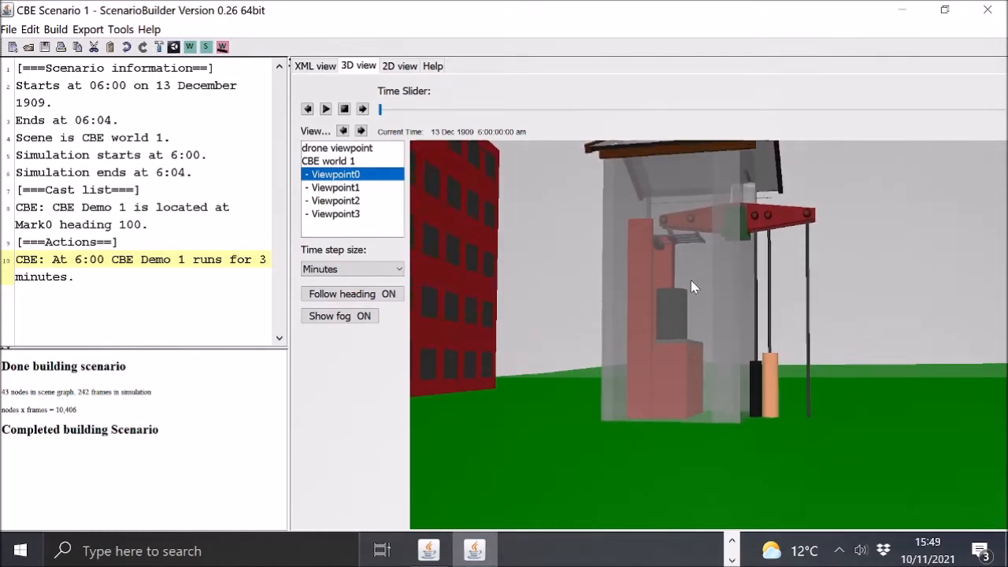
click(335, 187)
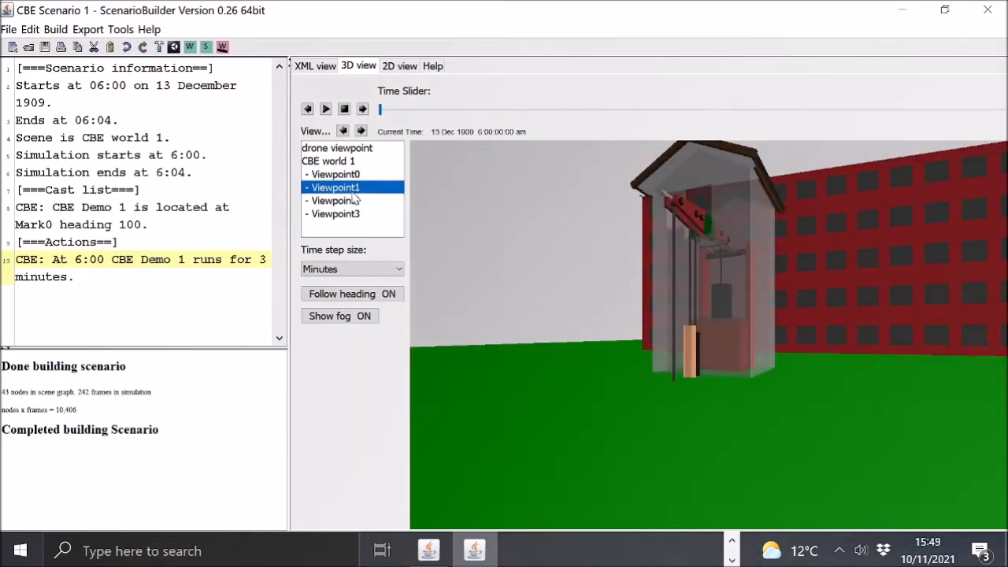
click(336, 200)
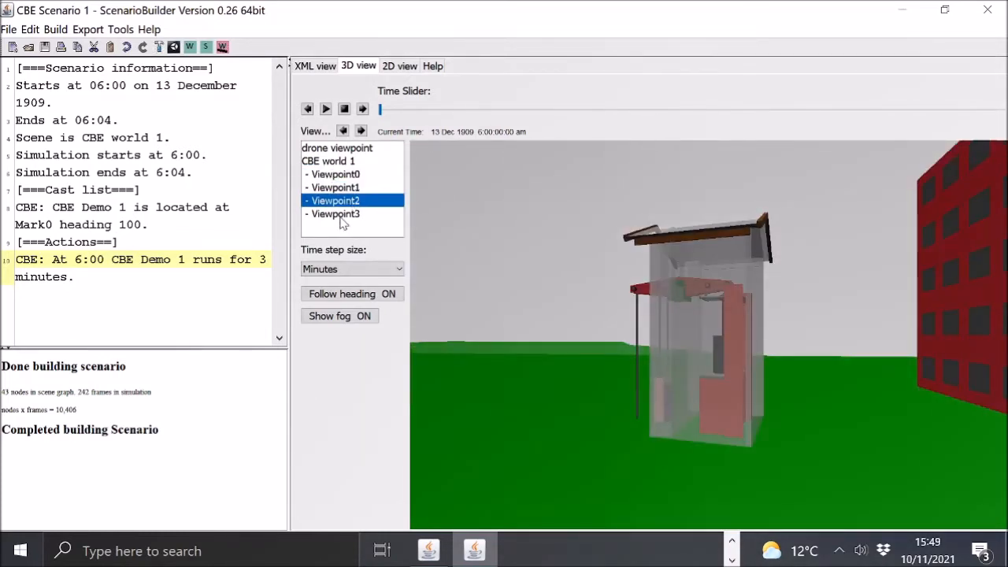
click(335, 213)
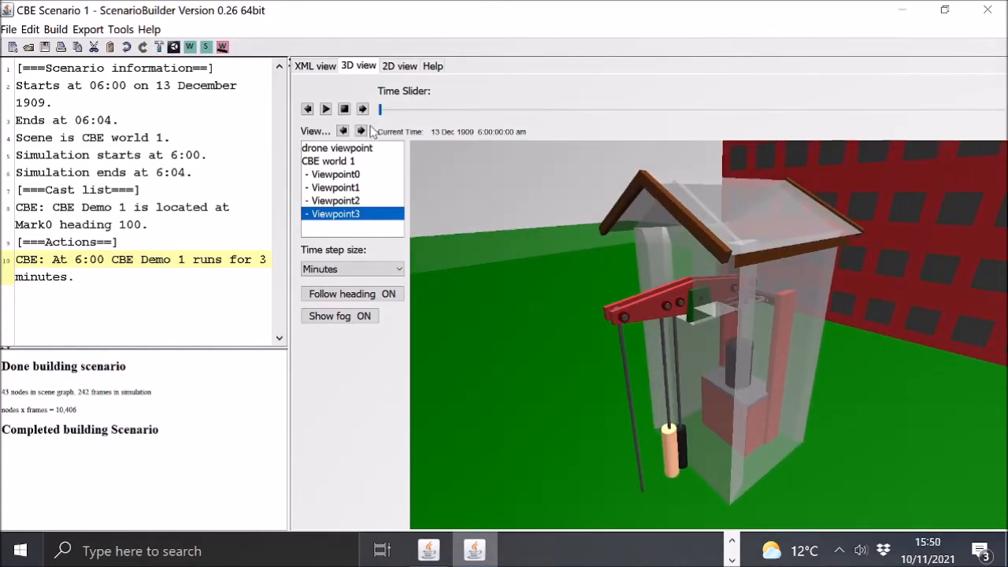
click(326, 108)
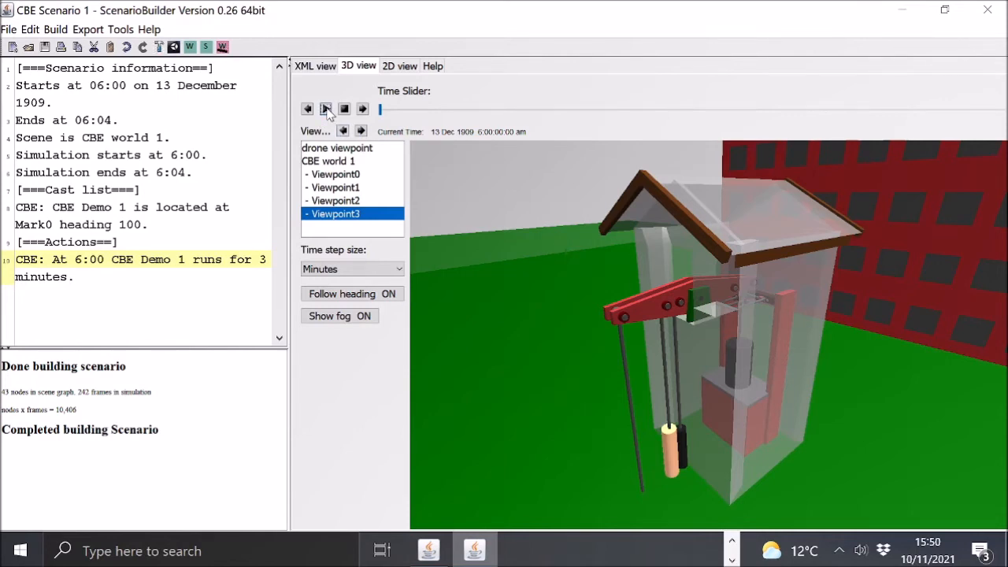
Play the scenario on the Time Slider and watch the beam's parallel motion.
click(326, 109)
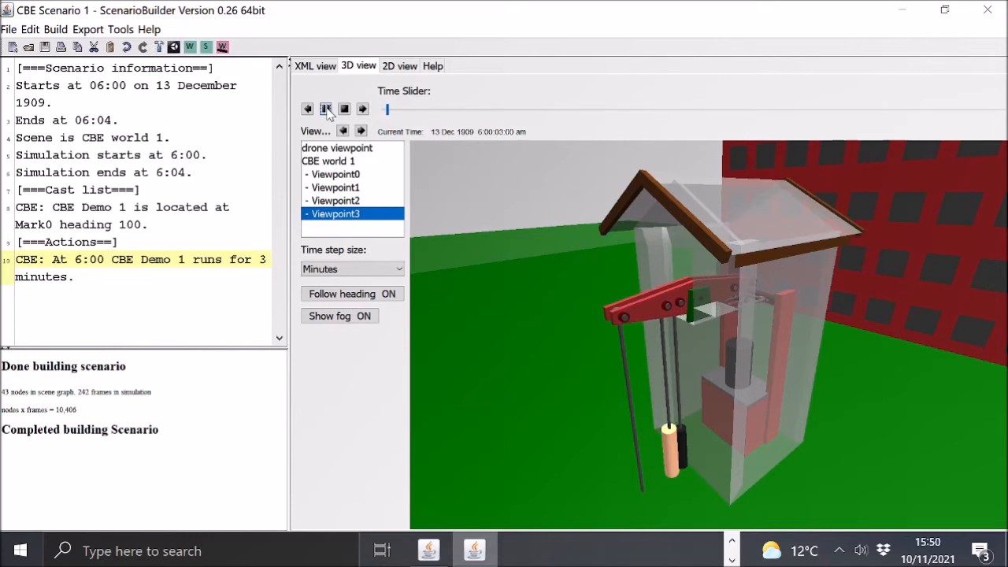
click(326, 109)
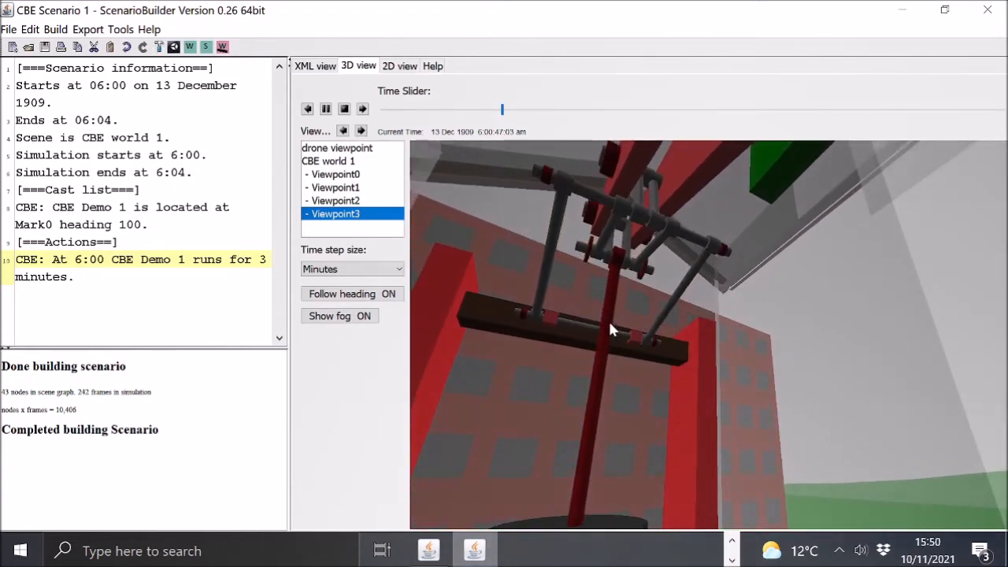
click(362, 109)
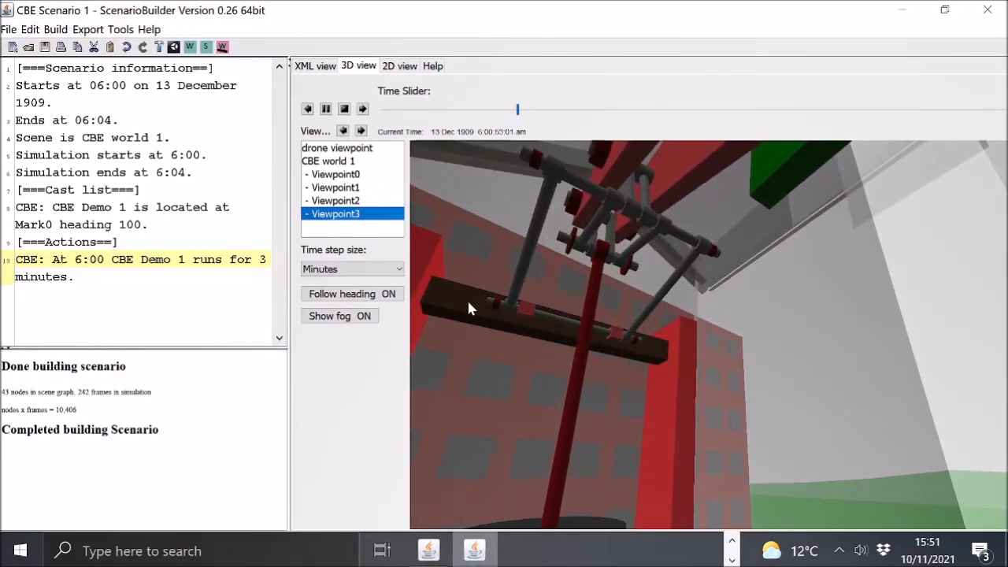
click(325, 108)
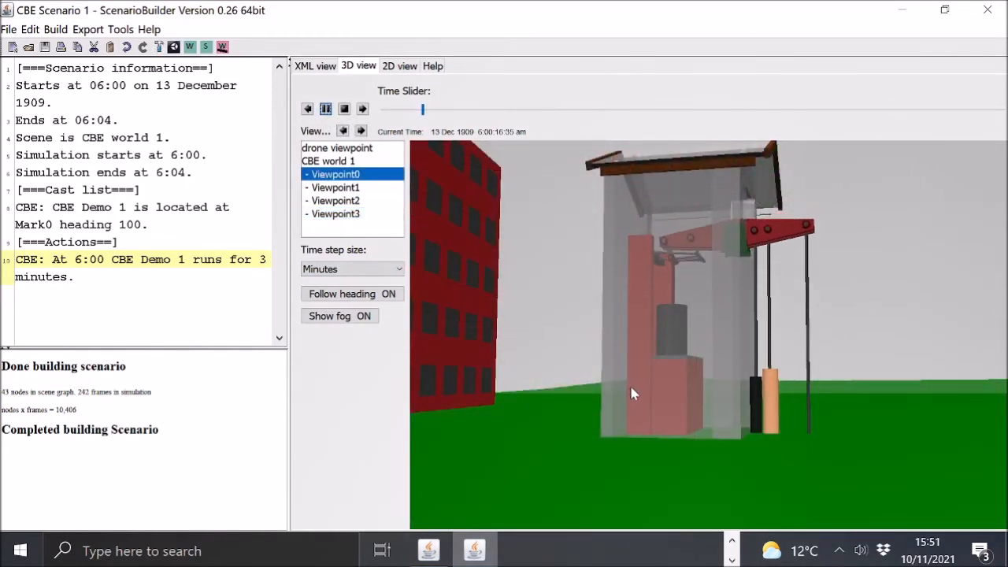
click(308, 109)
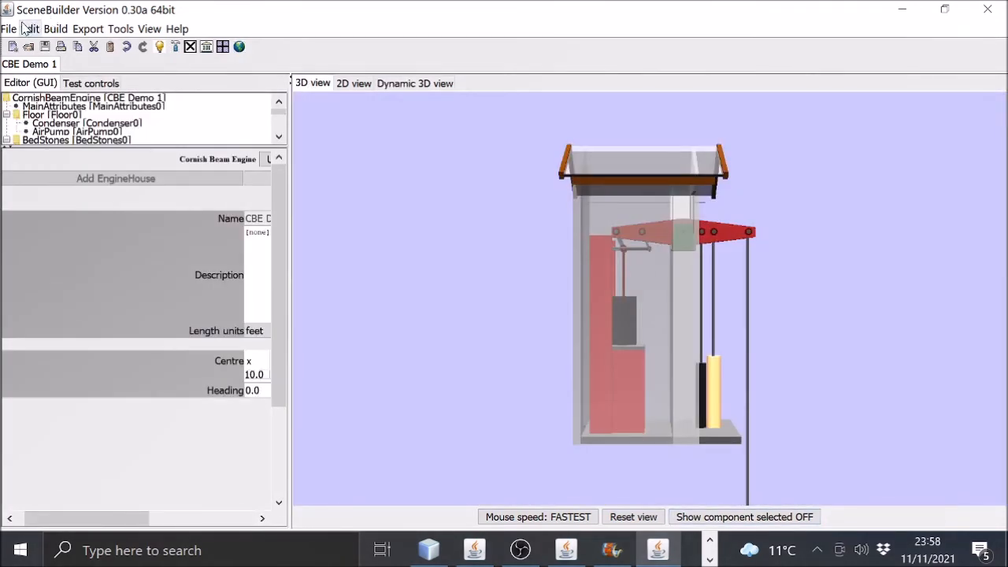
Save the engine model through File > Save As under the name 'CBE Demo 2'.
click(9, 29)
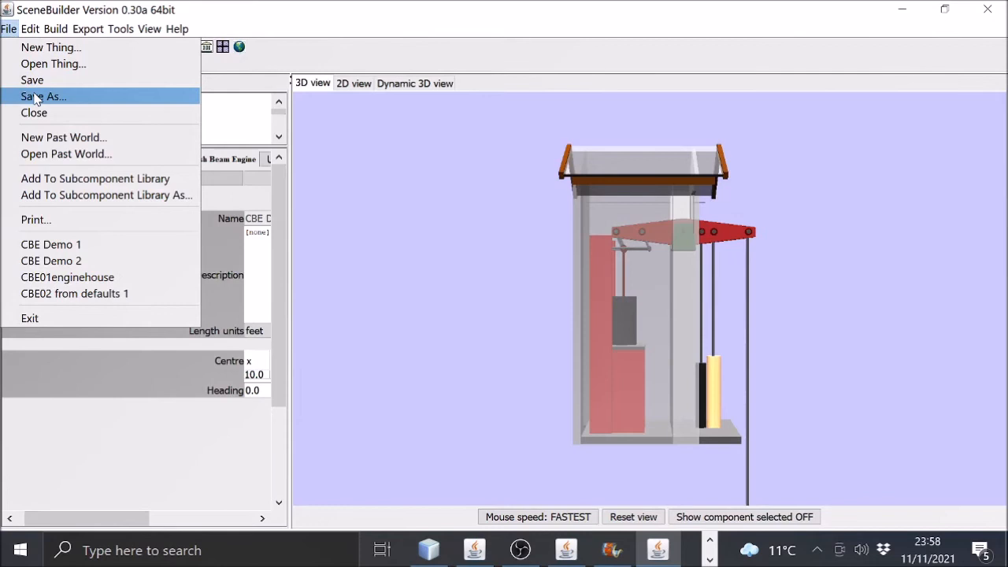
click(43, 96)
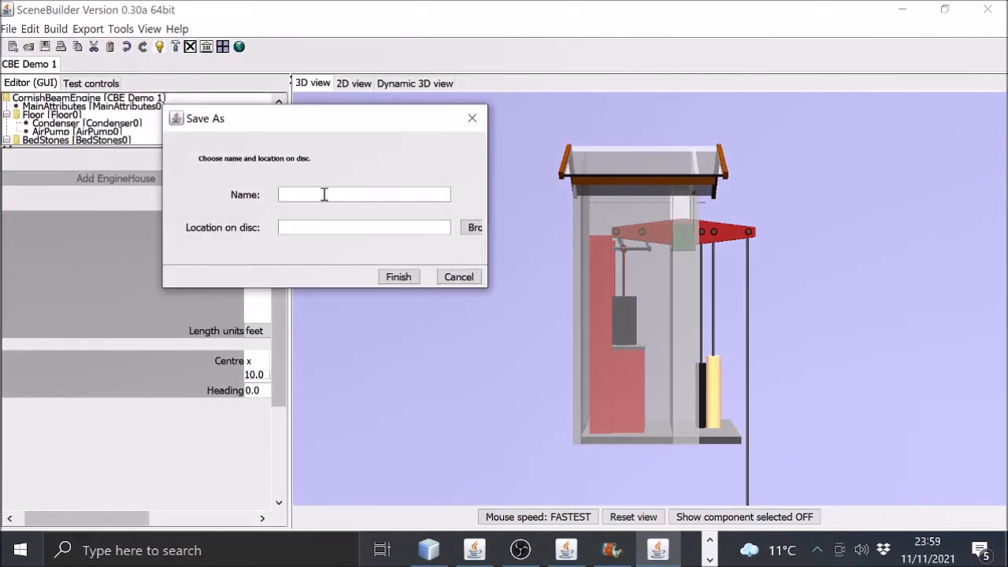
text(CBE Demo 2)
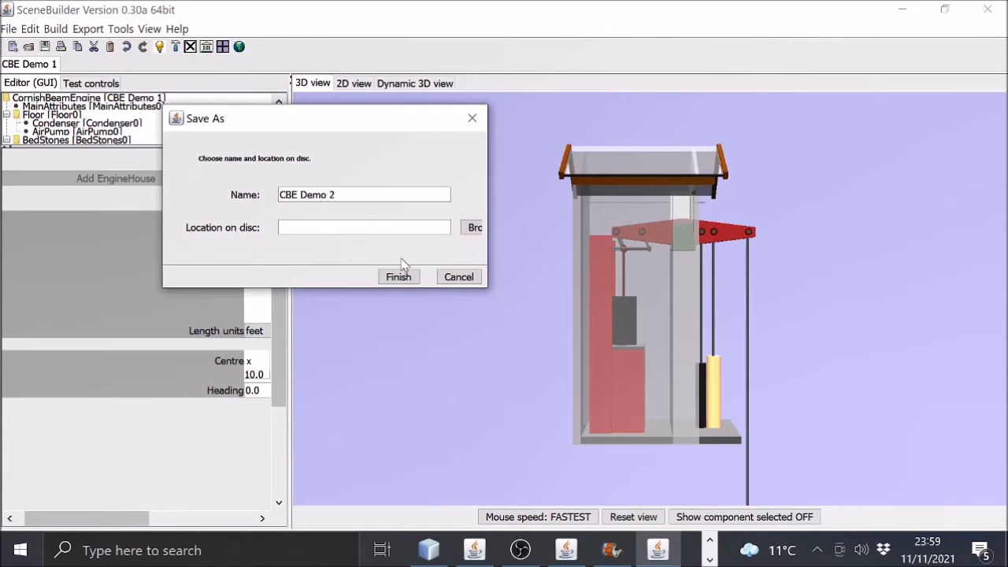
click(399, 276)
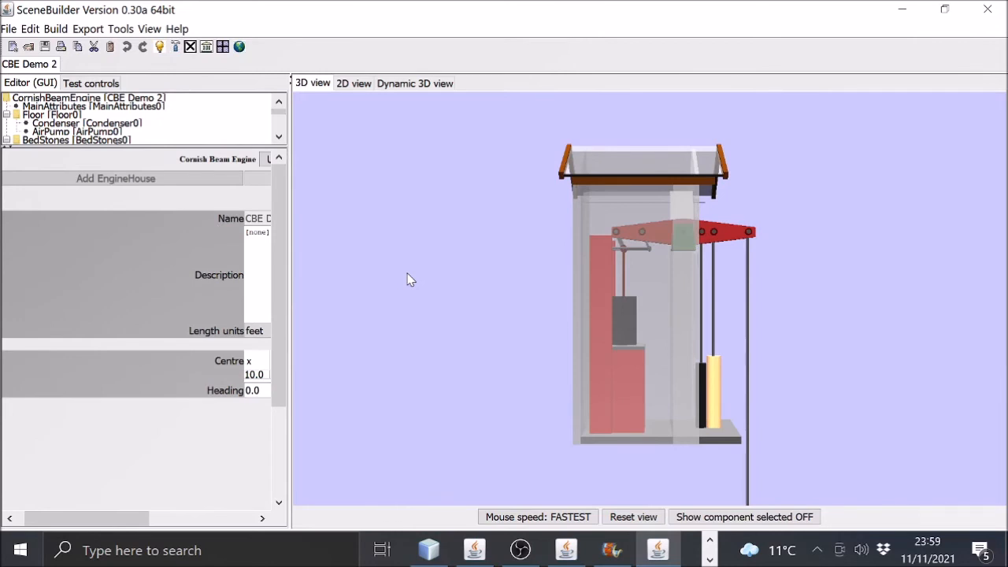
mouse_move(215, 146)
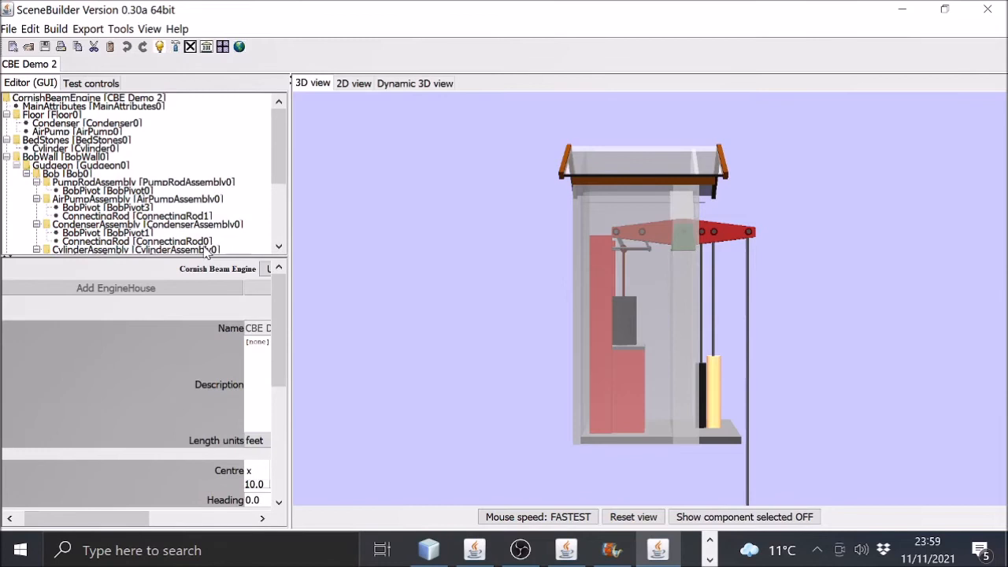
Cut the pump rod assembly and add a rotative flywheel-and-crank assembly to Bob0.
click(143, 182)
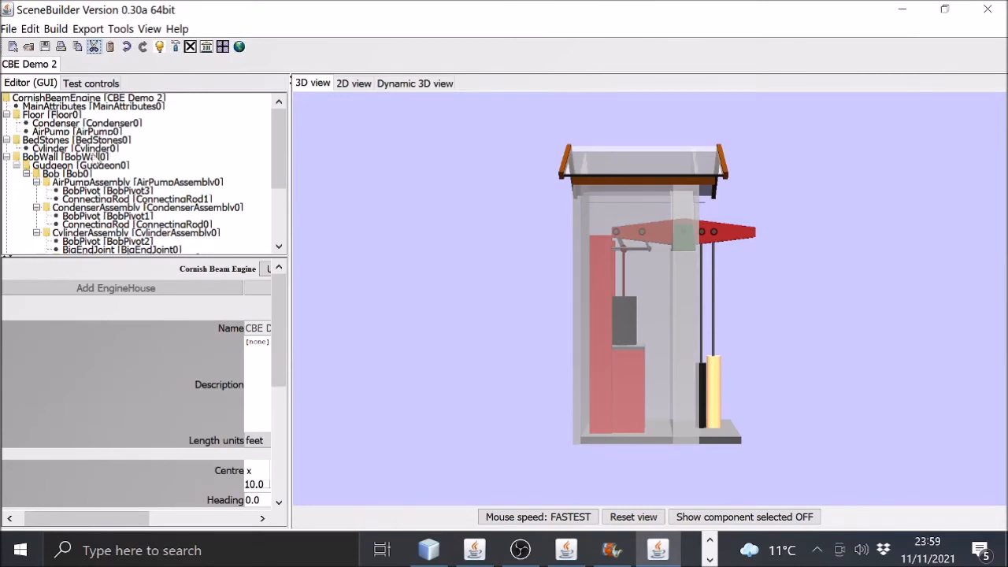
click(65, 174)
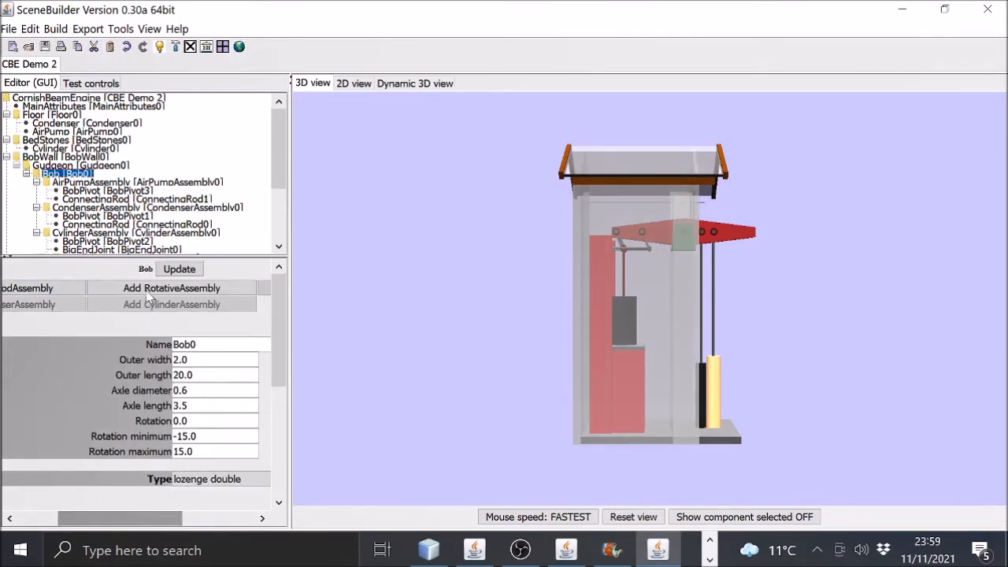
click(171, 288)
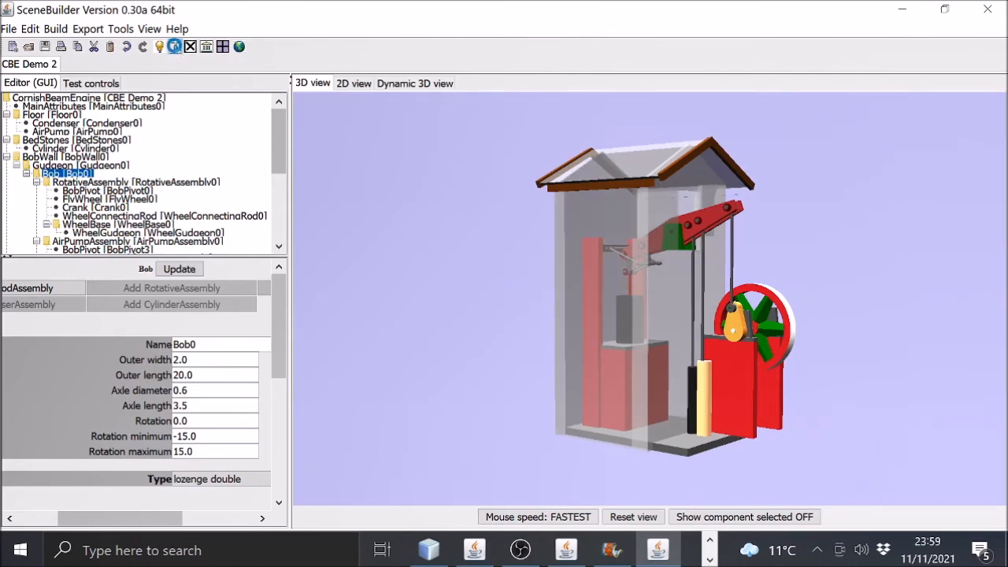
click(90, 83)
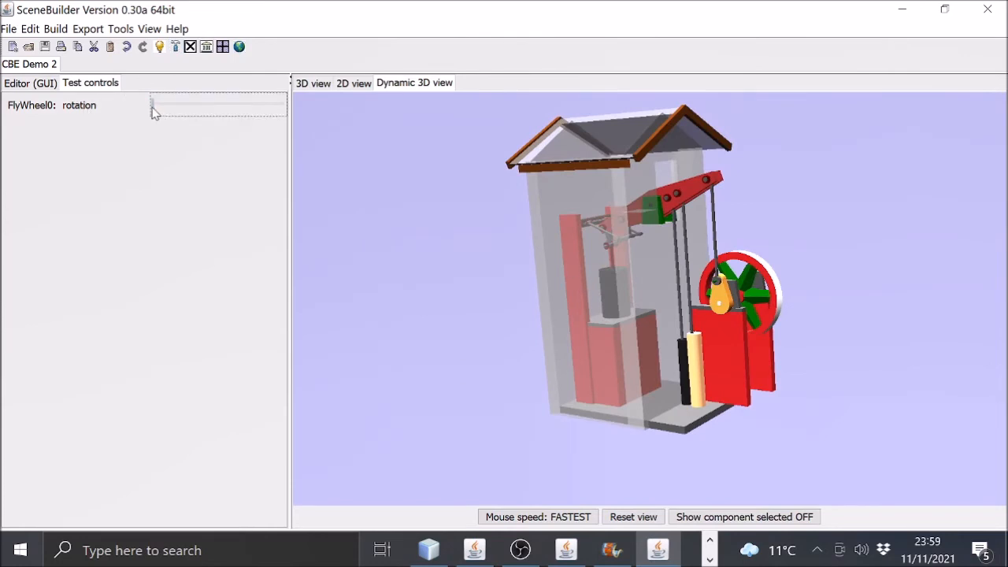
Spin the FlyWheel0 slider, then export CBE Demo 2 to ScenarioBuilder and confirm.
drag(155, 107, 261, 106)
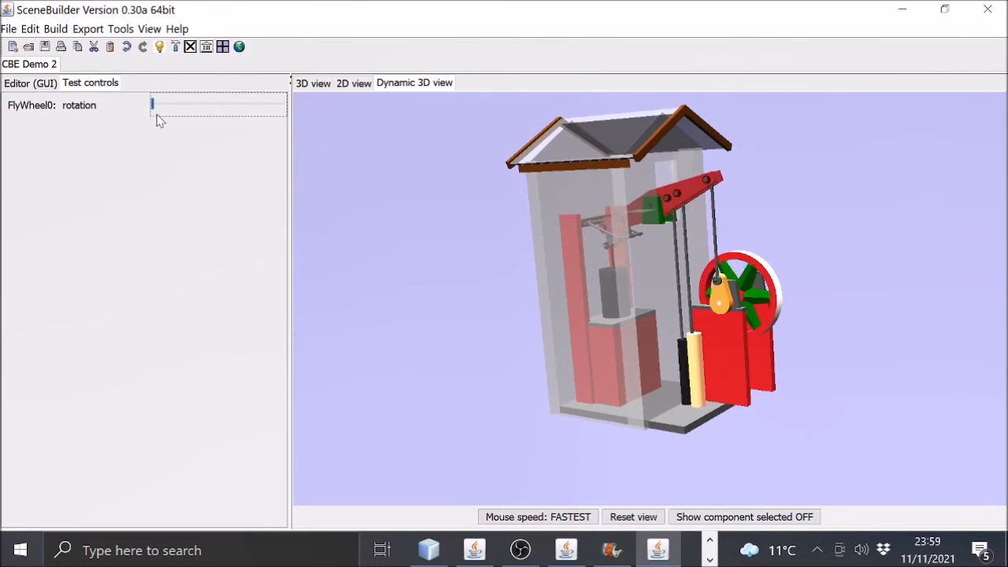
mouse_move(190, 46)
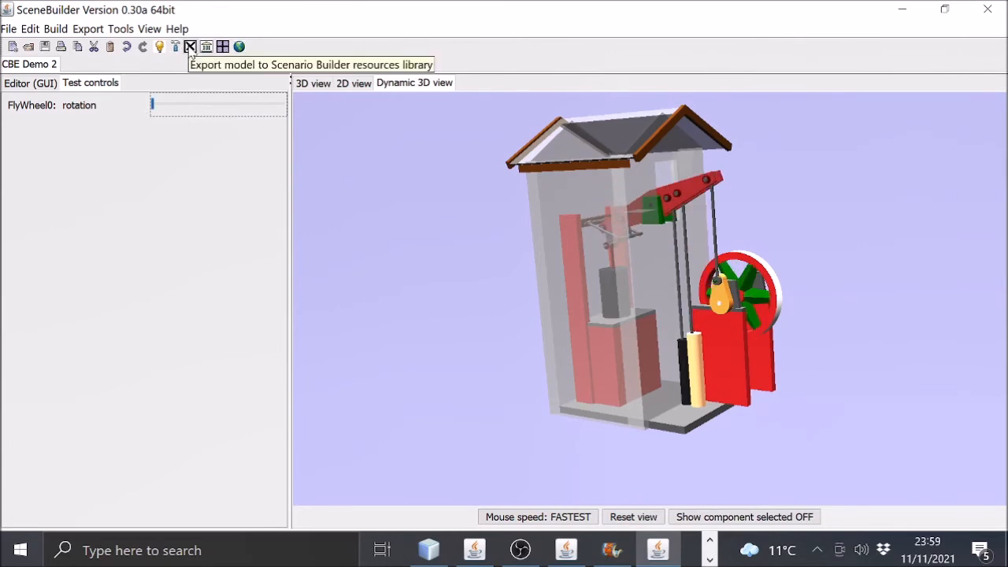
click(190, 47)
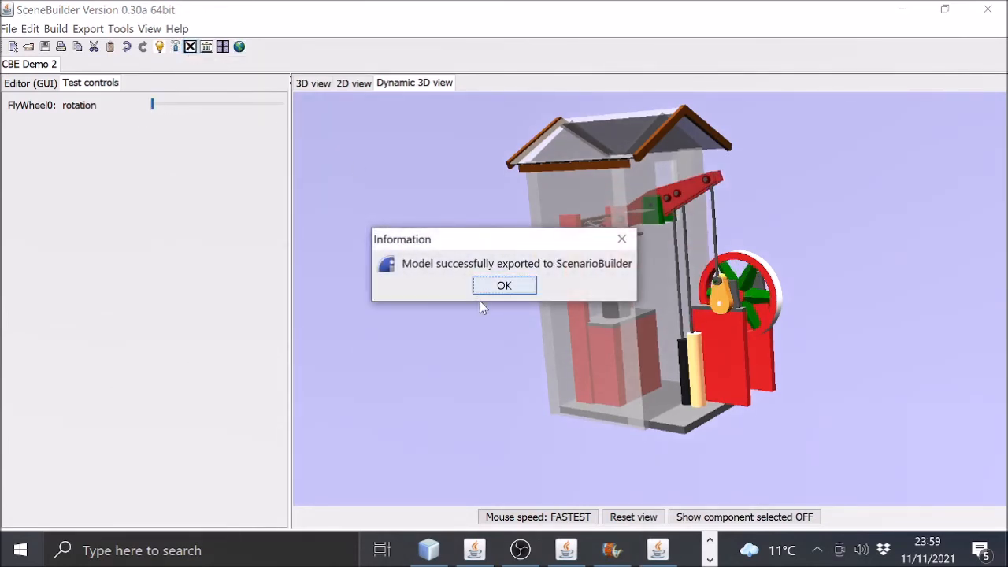
click(504, 285)
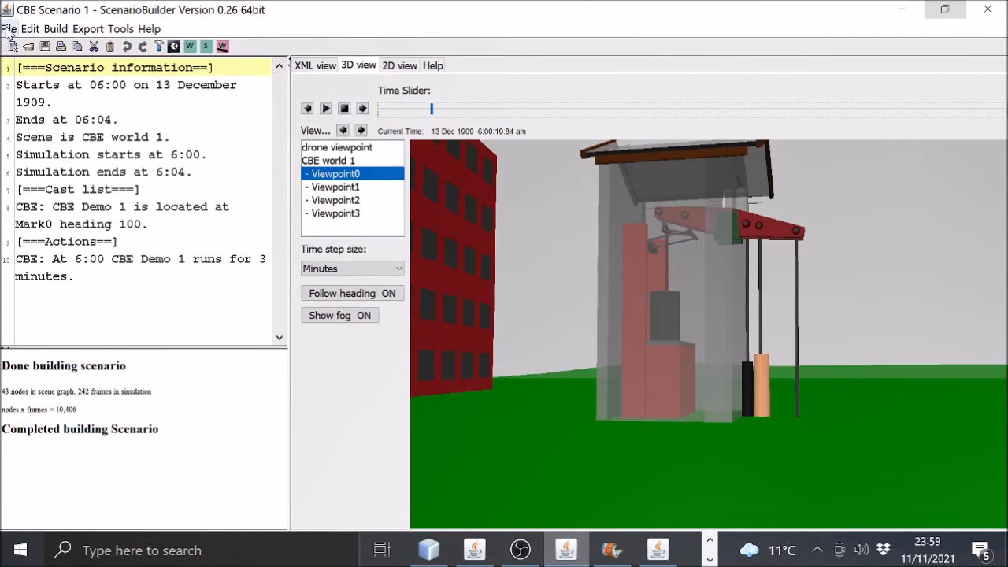
Save the scenario as a copy named 'CBE Scenario 2'.
click(9, 29)
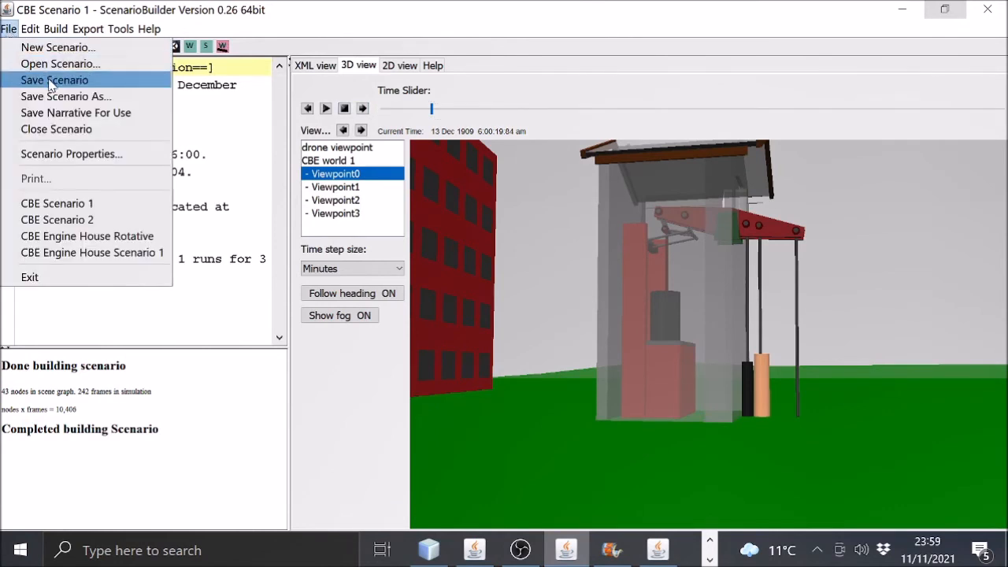
click(66, 96)
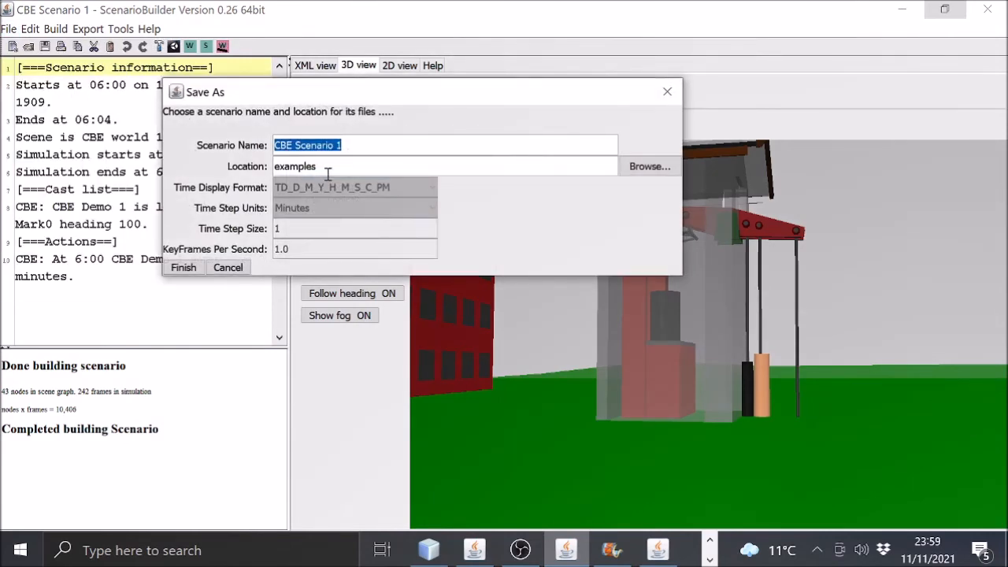
click(331, 145)
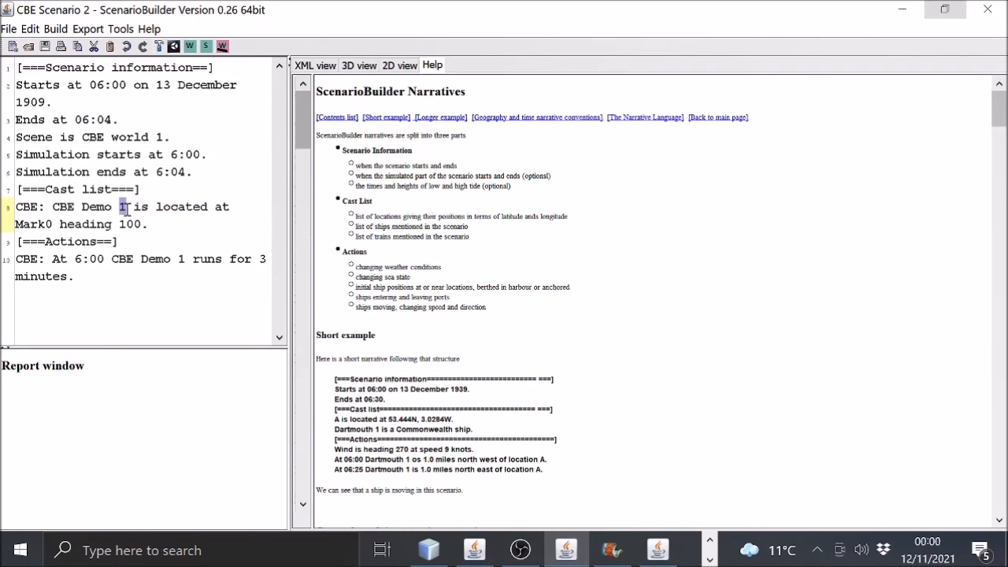
Switch the narrative from 'CBE Demo 1' to 'CBE Demo 2' and rebuild the scenario.
text(2)
click(141, 268)
text(2)
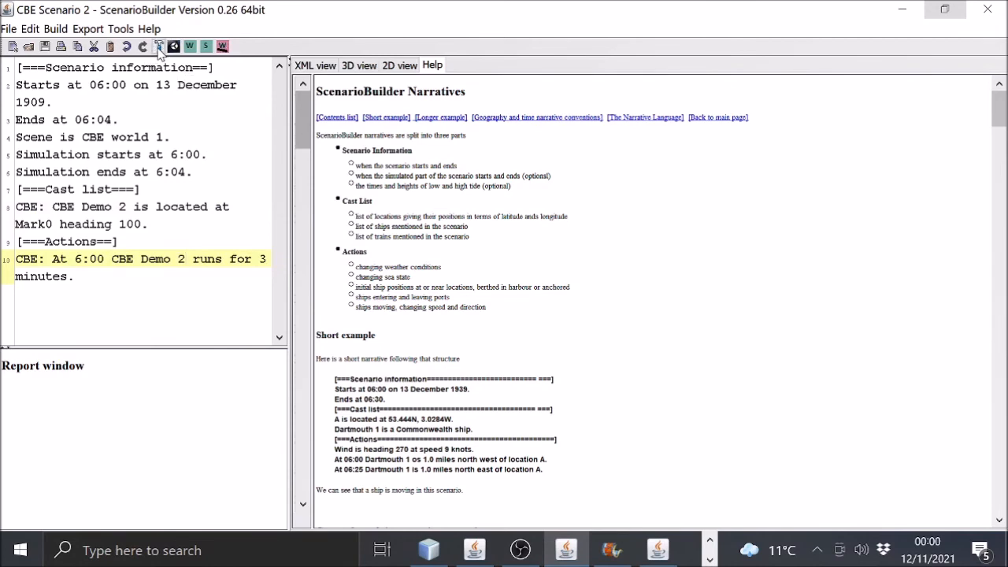
click(157, 46)
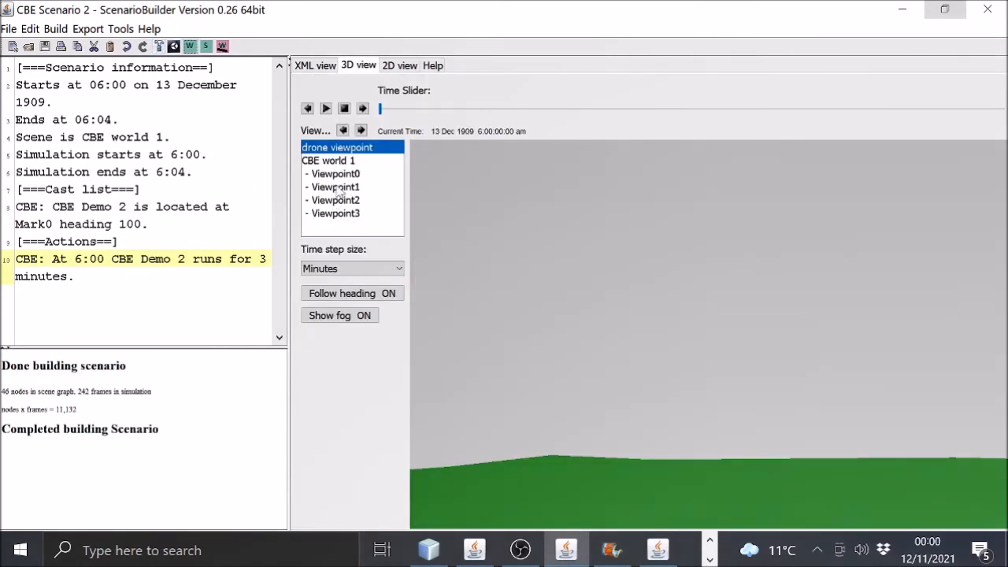
View the engine house from Viewpoint0, Viewpoint1 and Viewpoint3, then orbit around it.
click(336, 174)
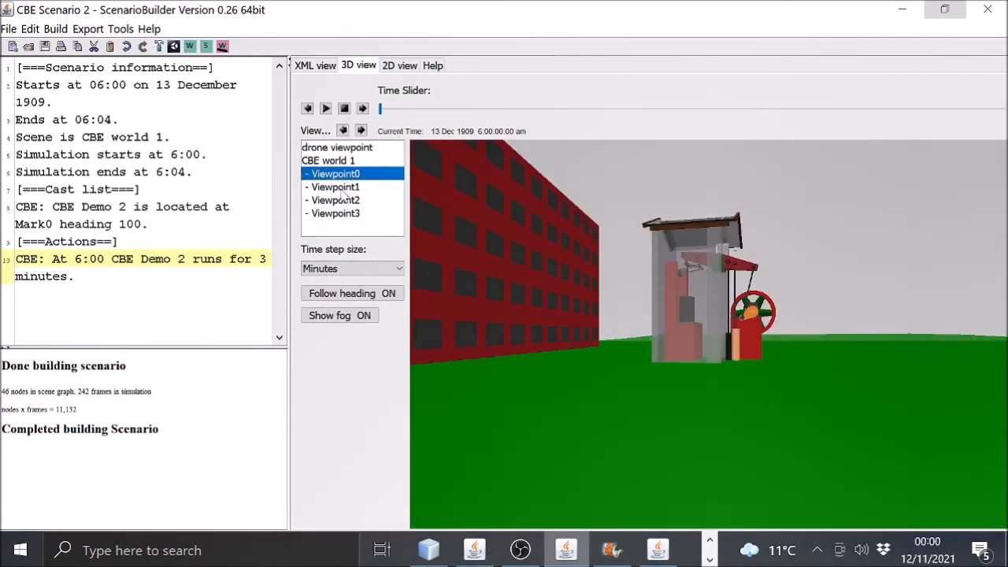
click(335, 187)
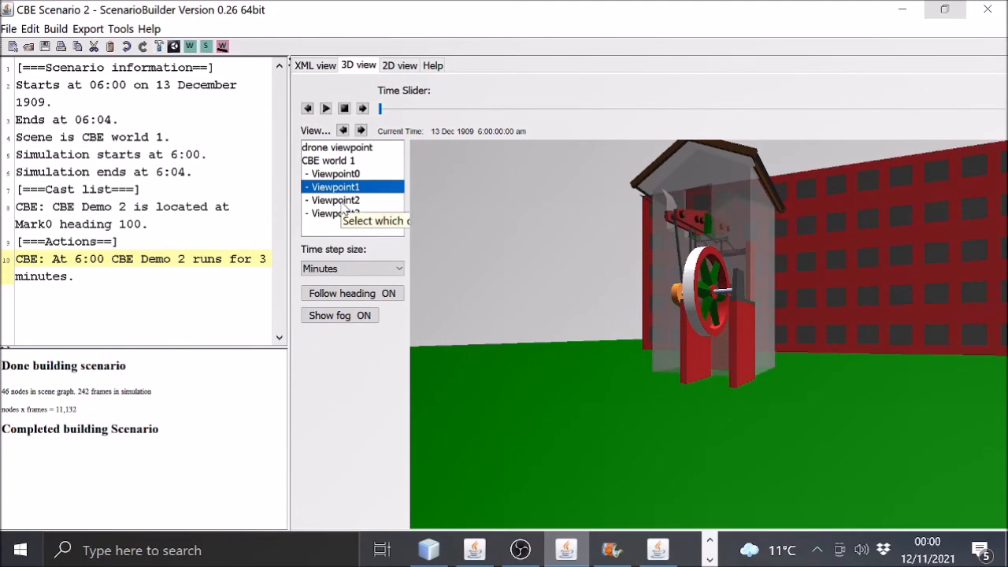
click(335, 213)
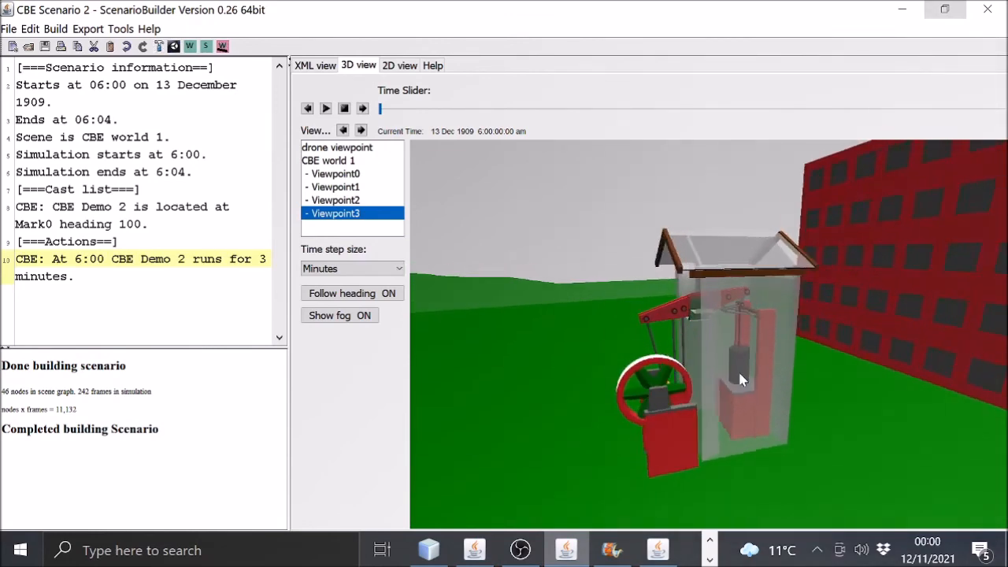
drag(740, 378, 759, 366)
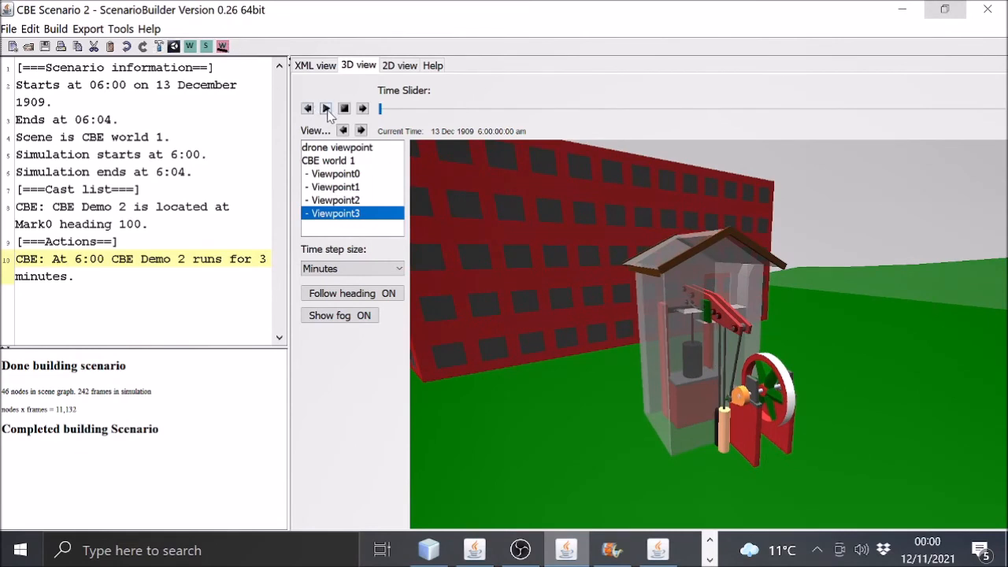
Play the simulation, pause it briefly, then resume playback.
click(325, 108)
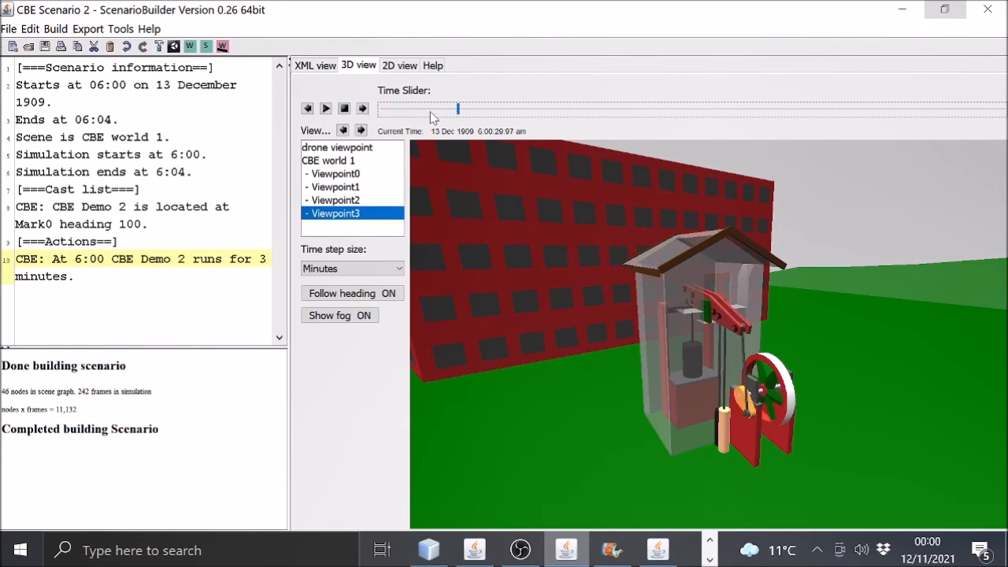
click(326, 108)
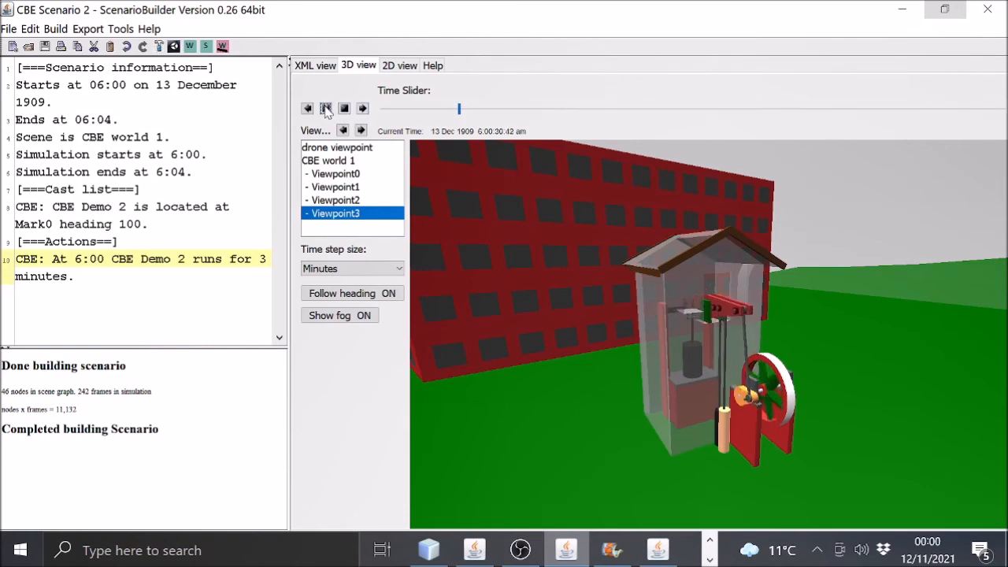
click(325, 107)
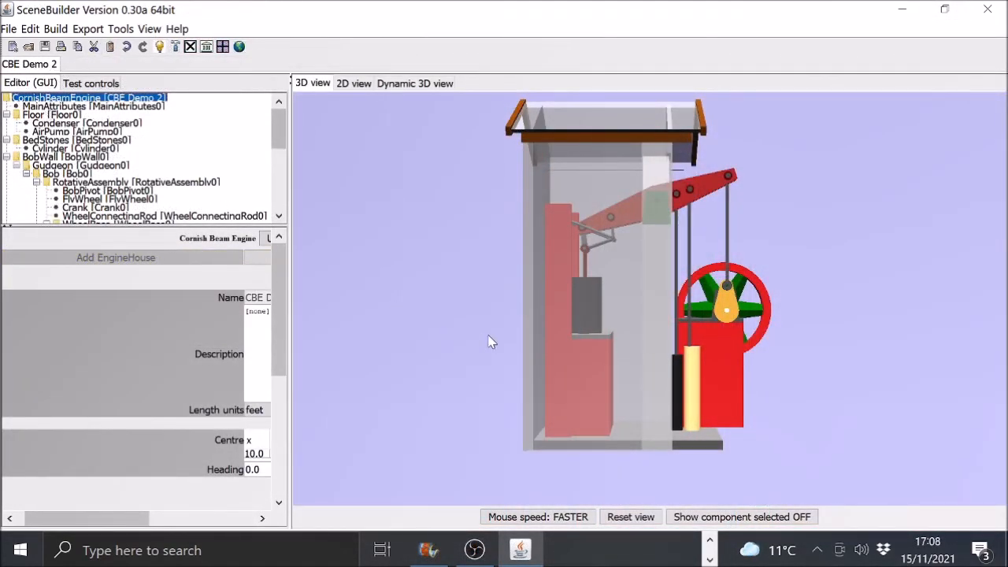
mouse_move(559, 339)
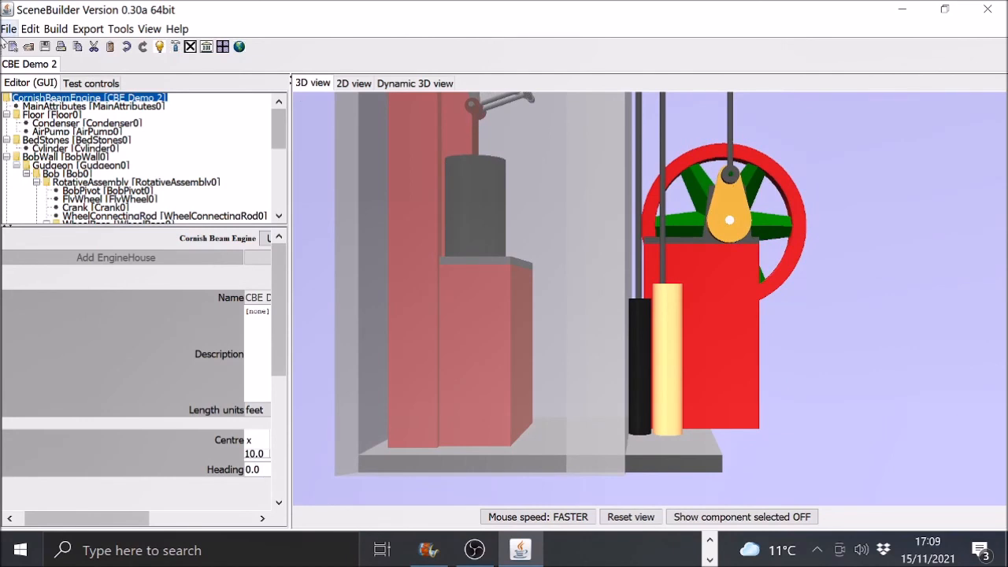
Show the Floor [Floor0] component's properties: length 21, width 16, height 1.
click(51, 114)
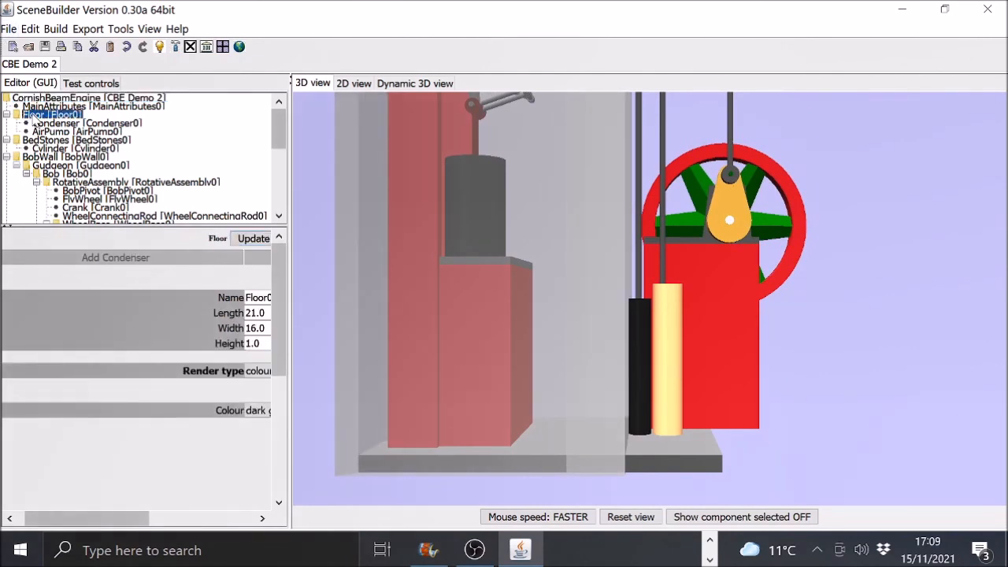